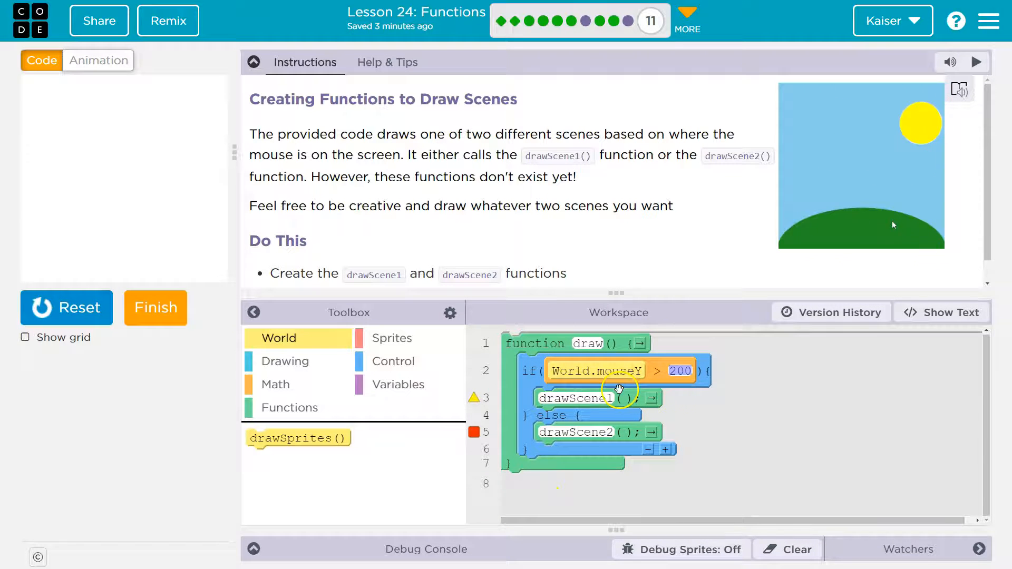
# Add empty drawScene1 and drawScene2 function definitions below the draw function
pyautogui.click(289, 407)
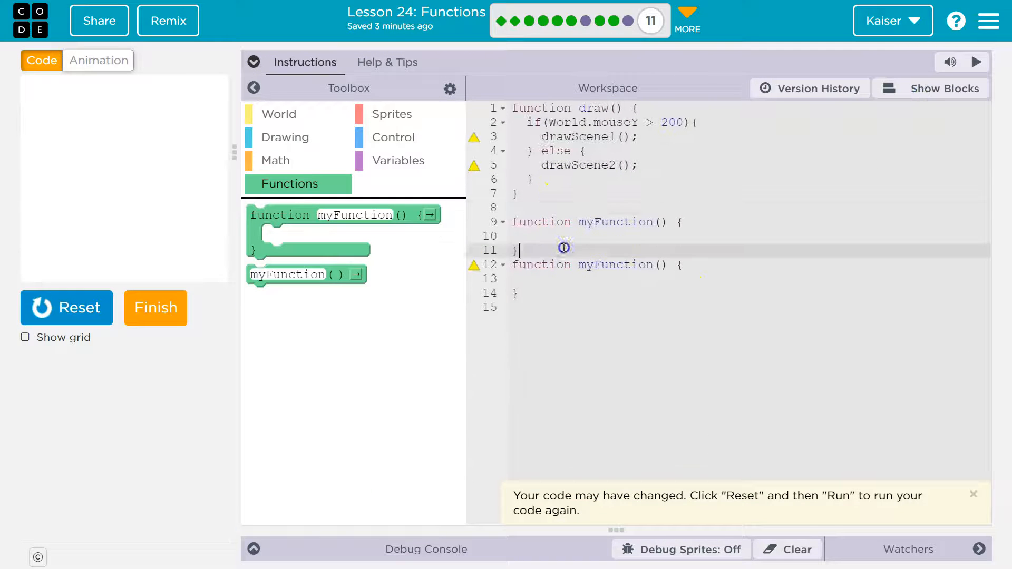
pyautogui.click(941, 88)
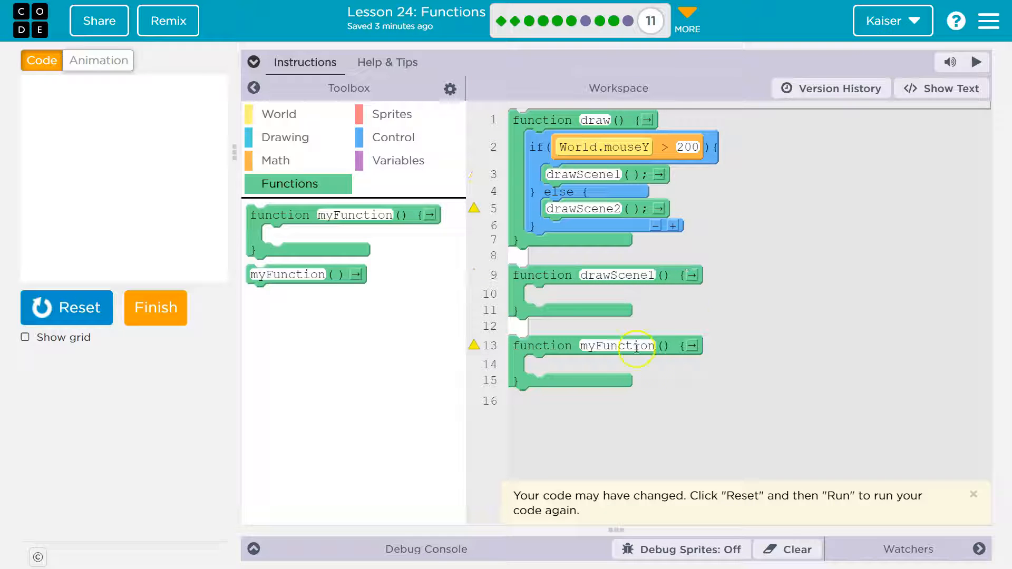
pyautogui.write('drawScene2')
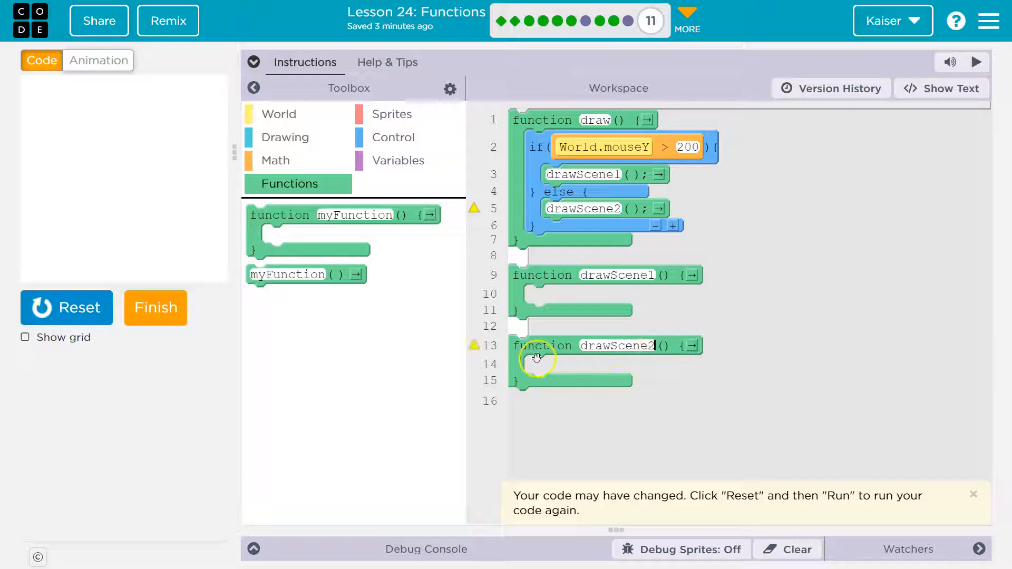
pyautogui.click(253, 62)
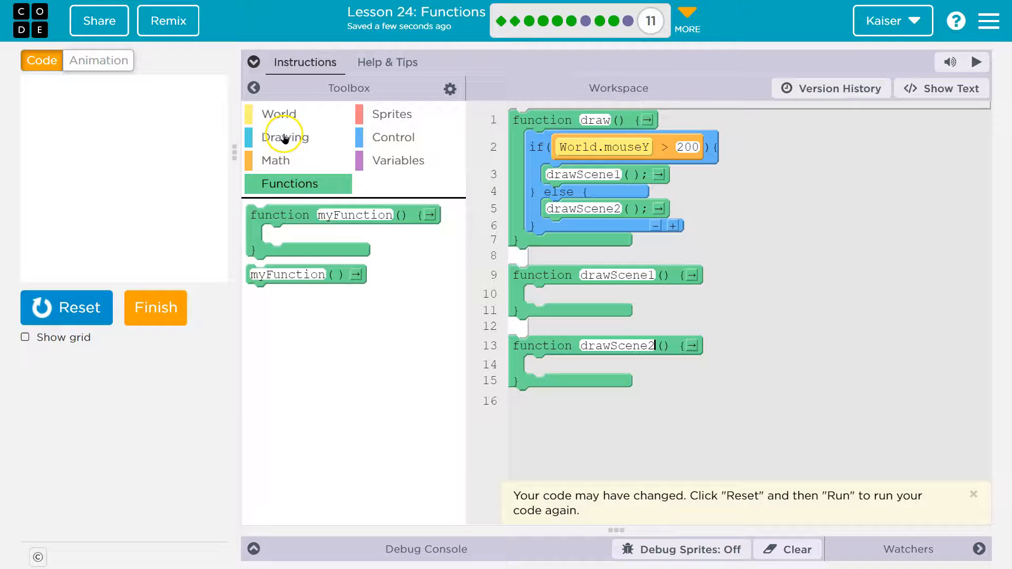
# Set a skyblue background in drawScene1 and a black background in drawScene2
pyautogui.click(286, 137)
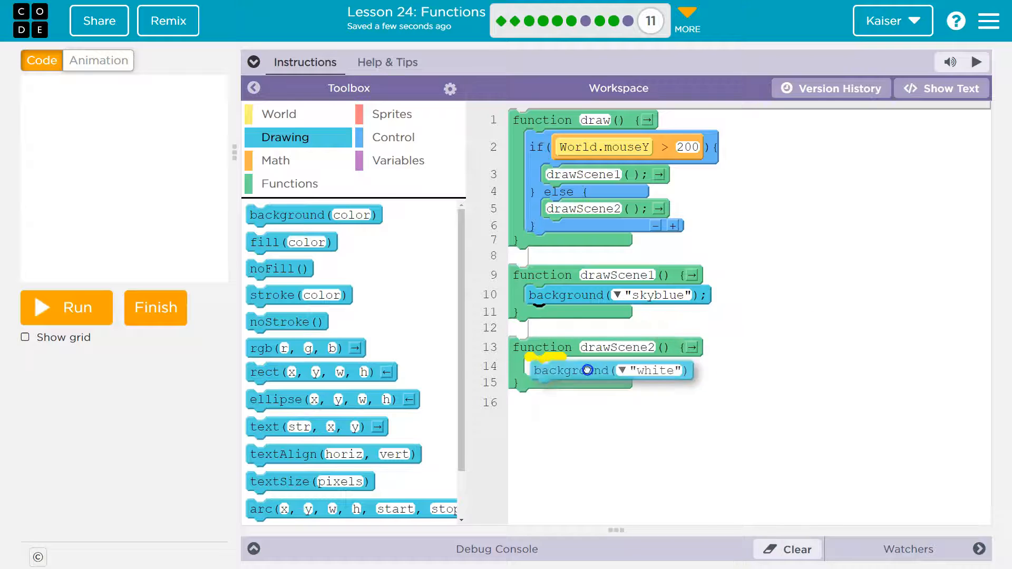
pyautogui.click(254, 63)
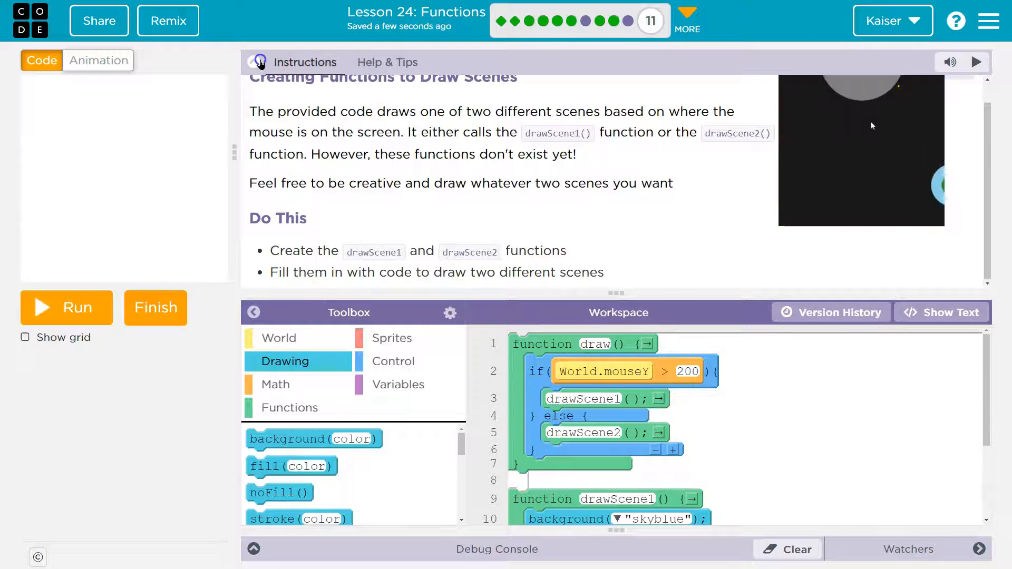
pyautogui.click(254, 63)
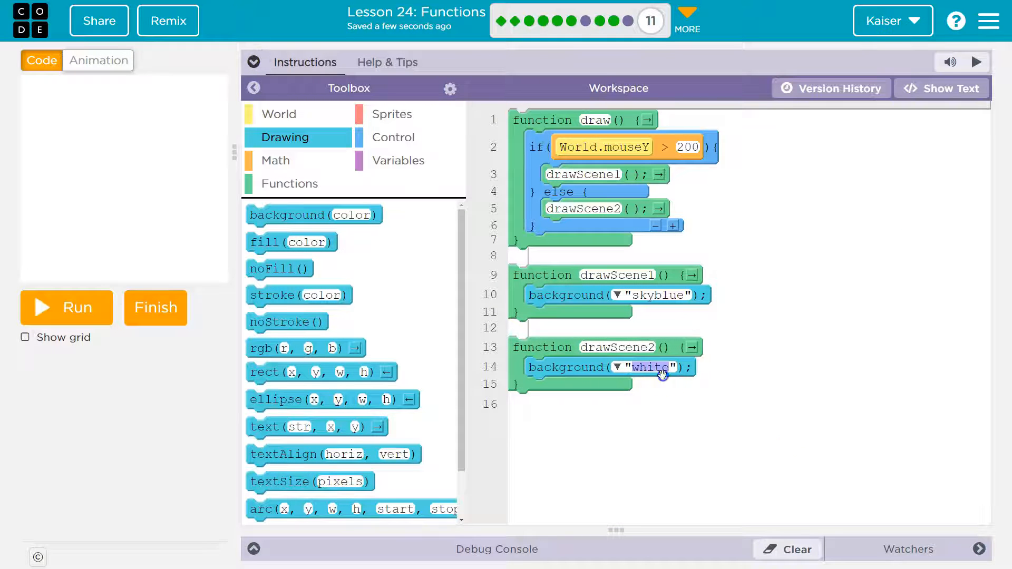
pyautogui.click(626, 367)
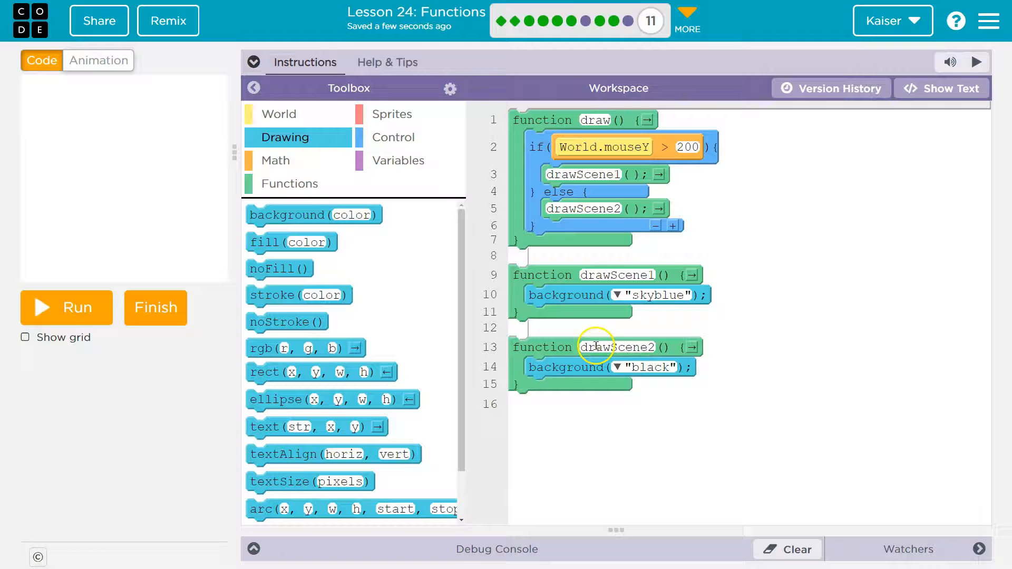
pyautogui.scroll(-3)
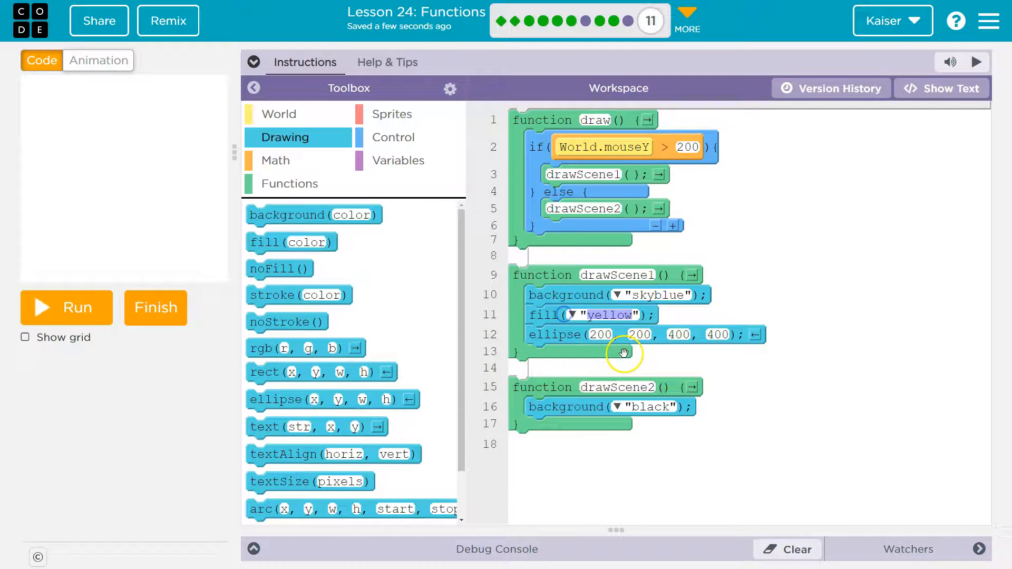
# Size drawScene1's ellipse to 350 by 350 centred low at (200, 450), previewing with Run
pyautogui.click(600, 334)
pyautogui.write('350')
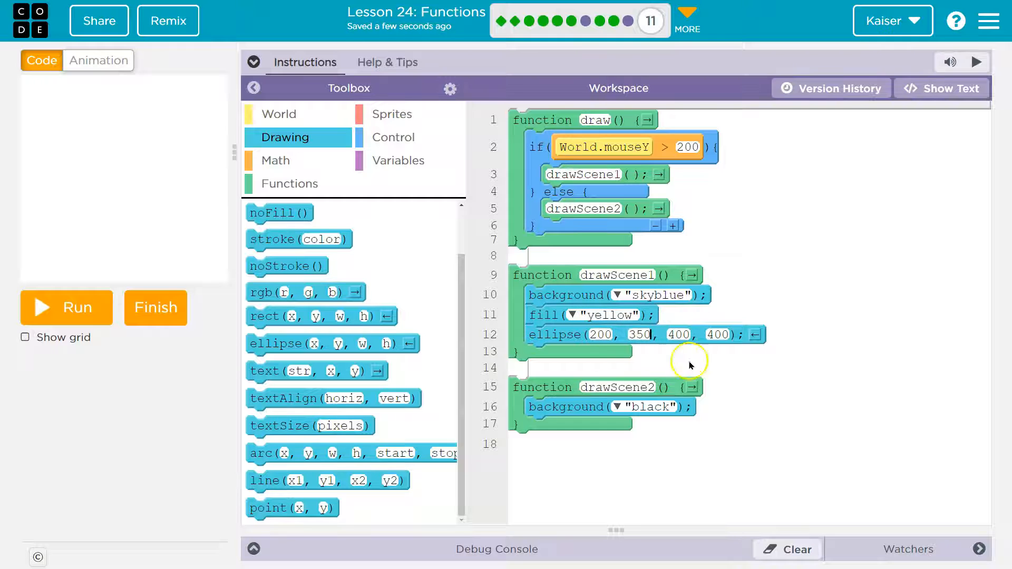
pyautogui.click(65, 307)
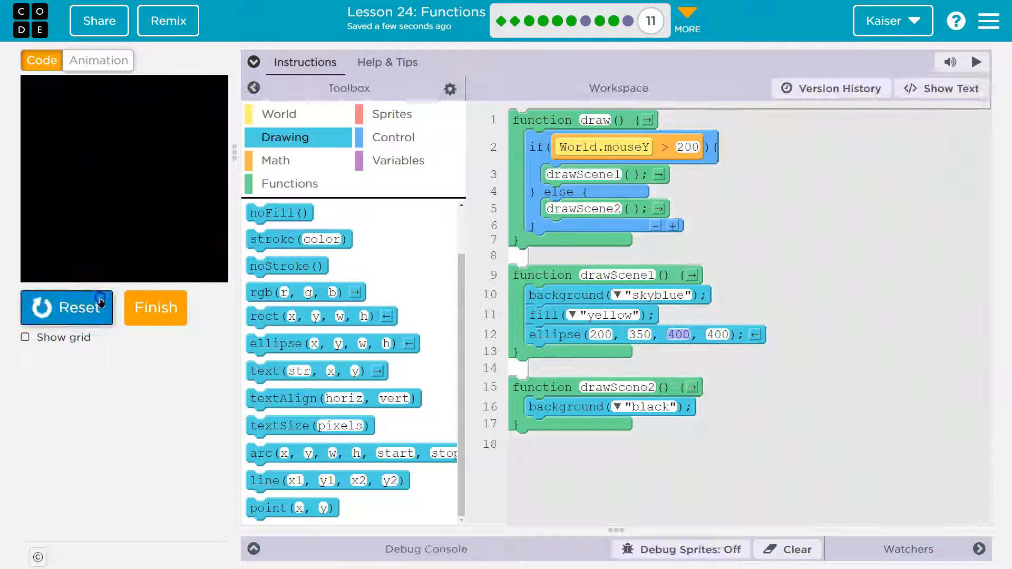
pyautogui.click(66, 307)
pyautogui.write('2')
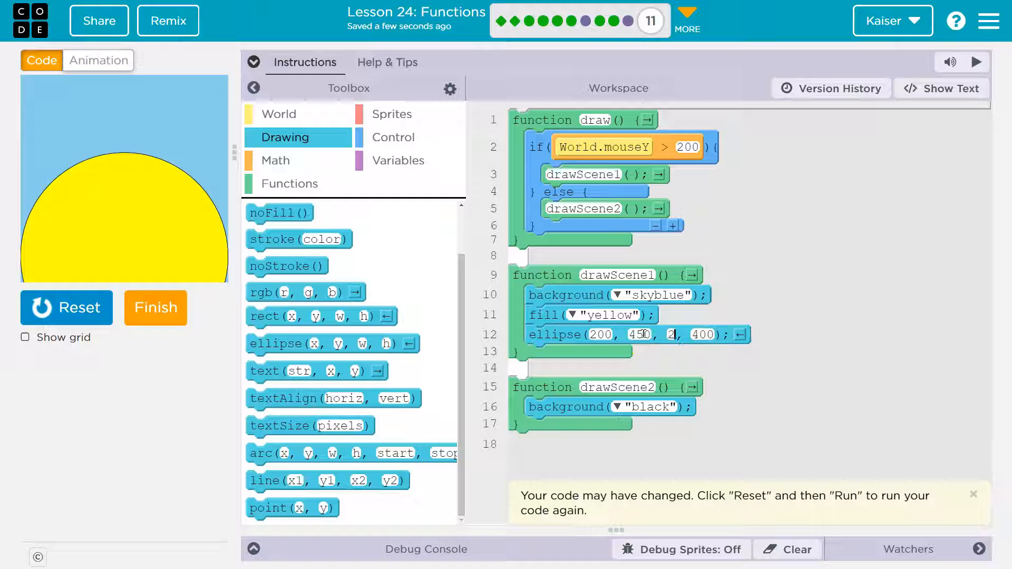
pyautogui.write('30')
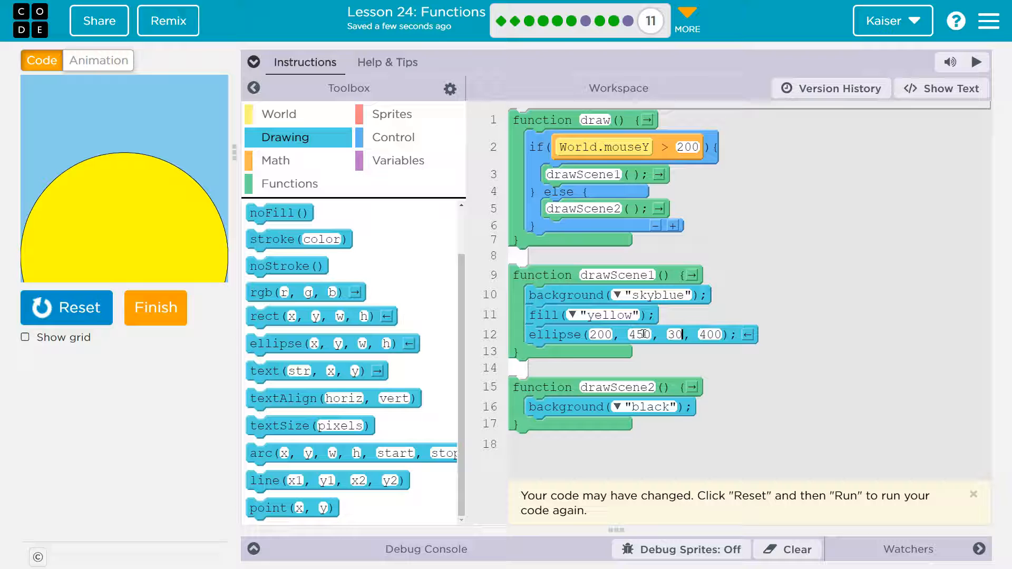
pyautogui.click(67, 306)
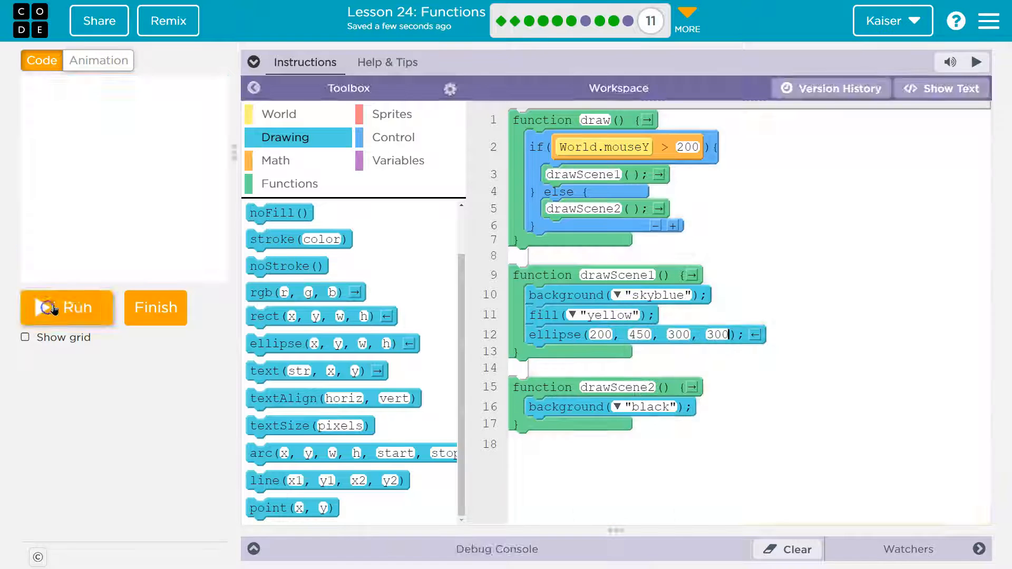
pyautogui.click(65, 307)
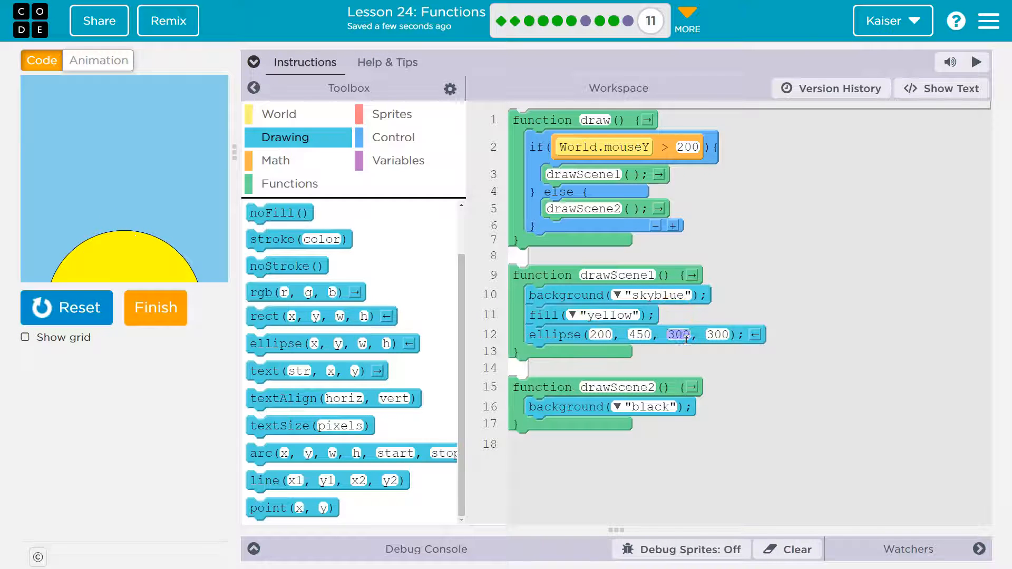
pyautogui.write('350')
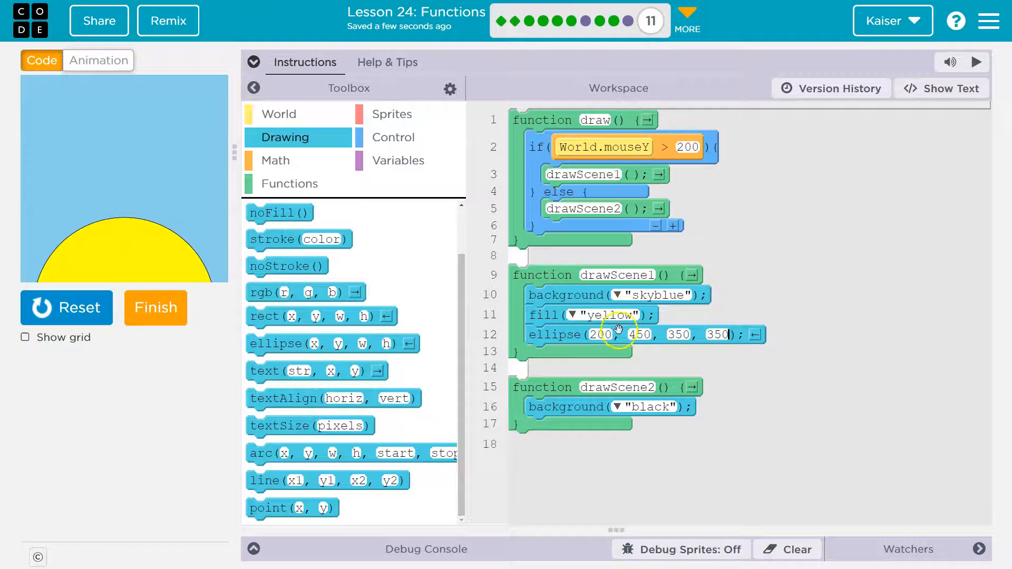
# Change the circle's fill to red and rerun to check it
pyautogui.click(604, 315)
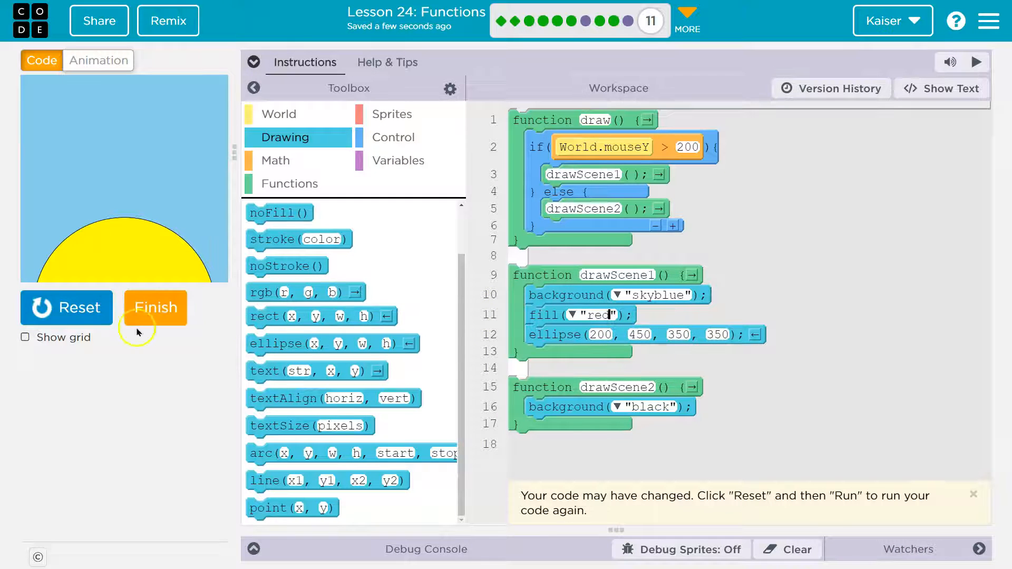
pyautogui.click(65, 307)
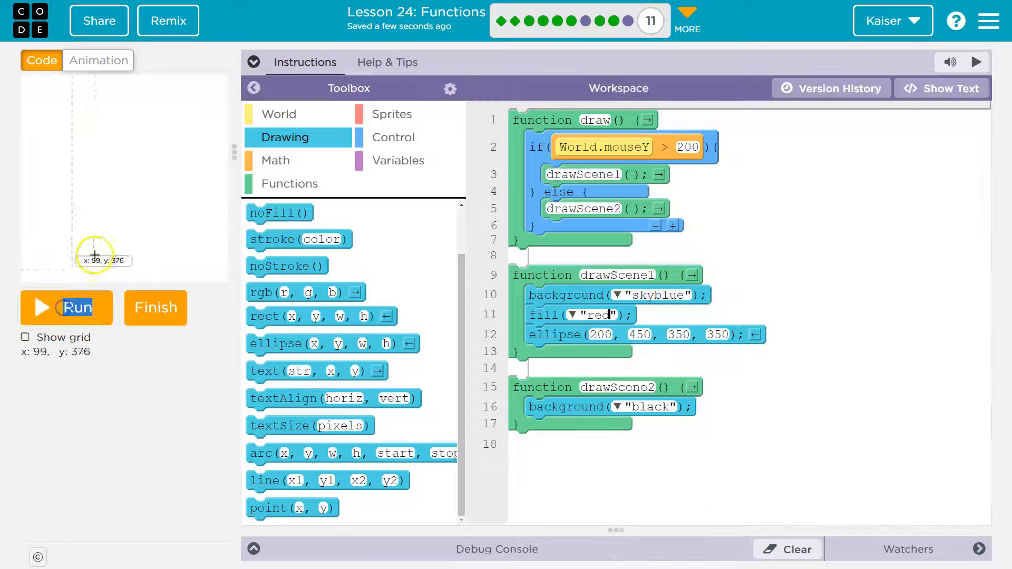
pyautogui.click(65, 307)
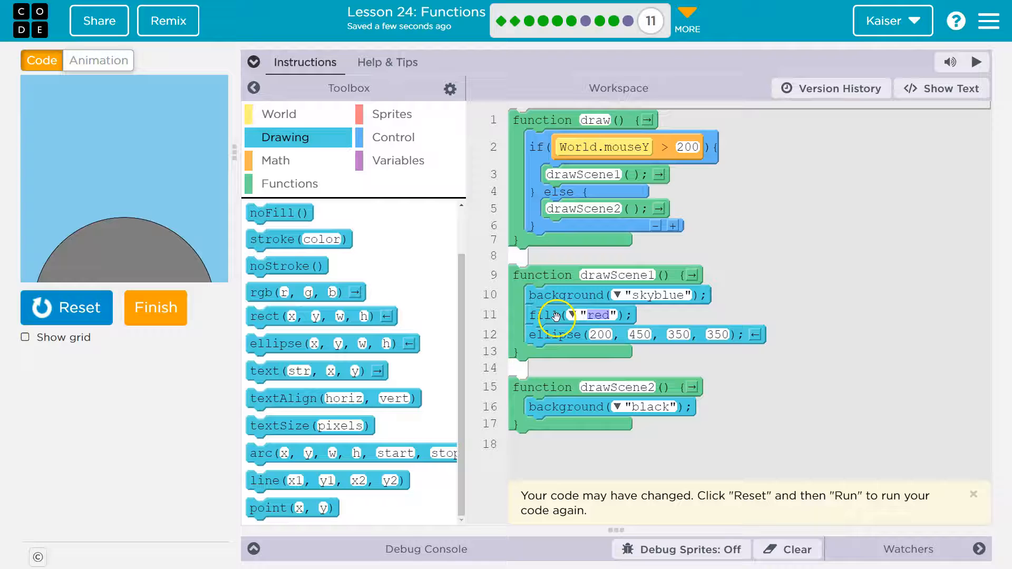
# Add noStroke before the red fill and change scene 1's background from skyblue to pink
pyautogui.doubleClick(597, 316)
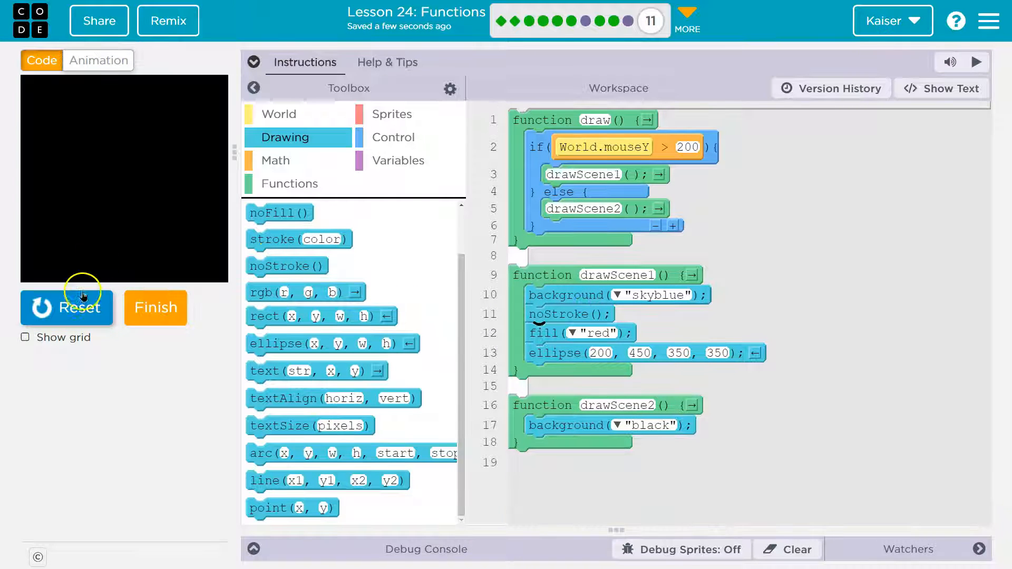
pyautogui.click(66, 306)
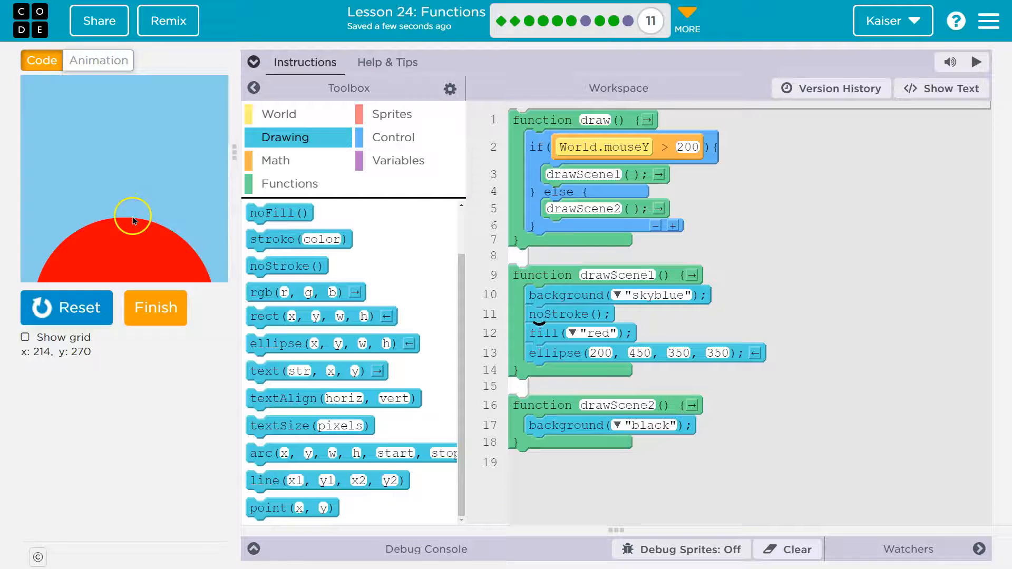
pyautogui.doubleClick(653, 295)
pyautogui.write('"pink')
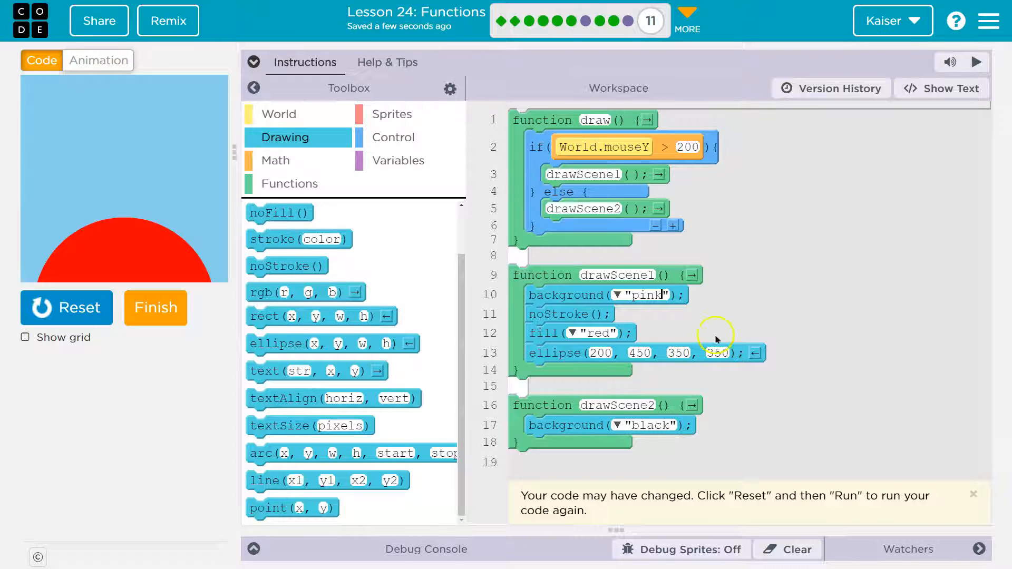
pyautogui.moveTo(295, 256)
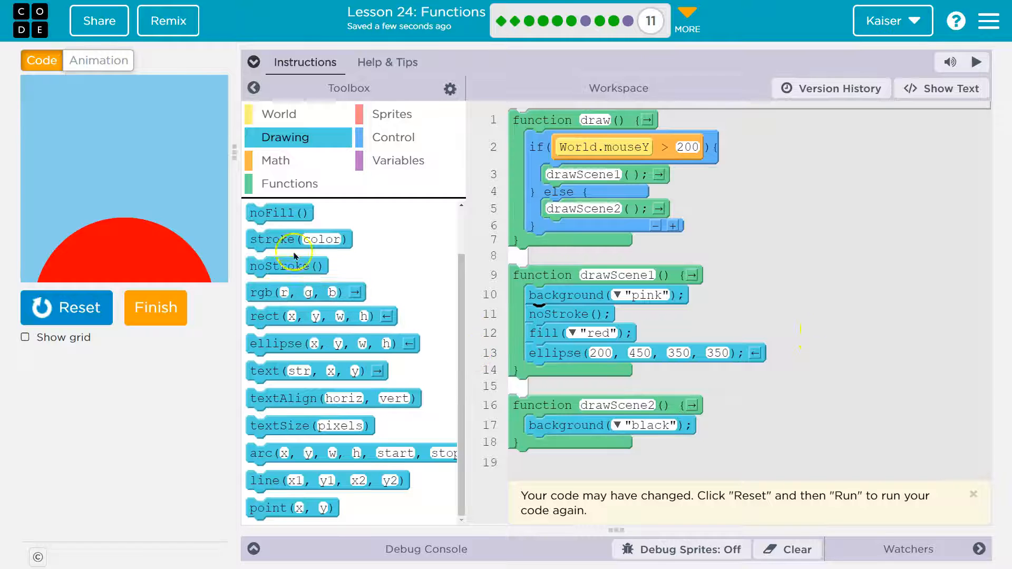
pyautogui.moveTo(334, 426)
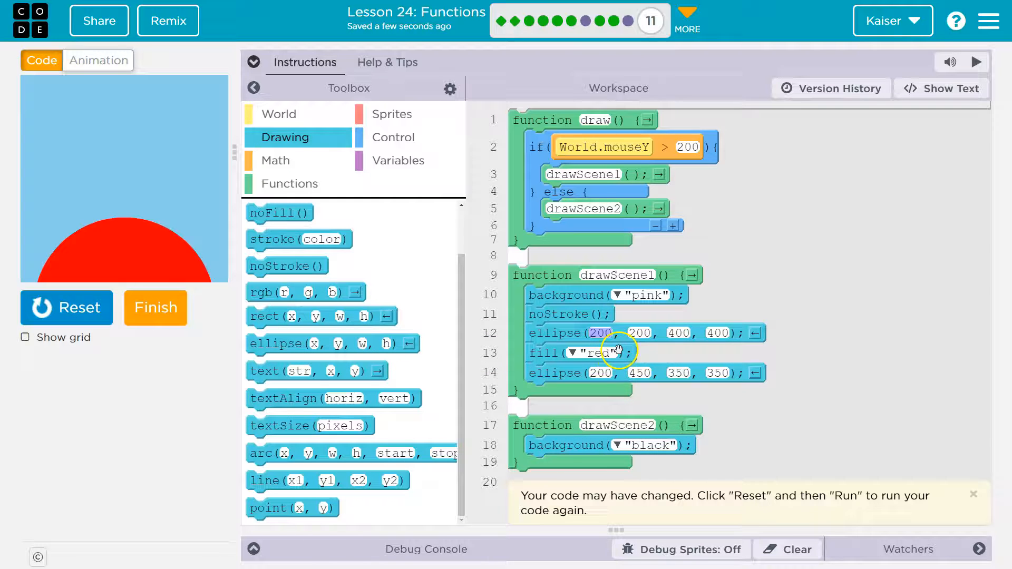
pyautogui.moveTo(675, 352)
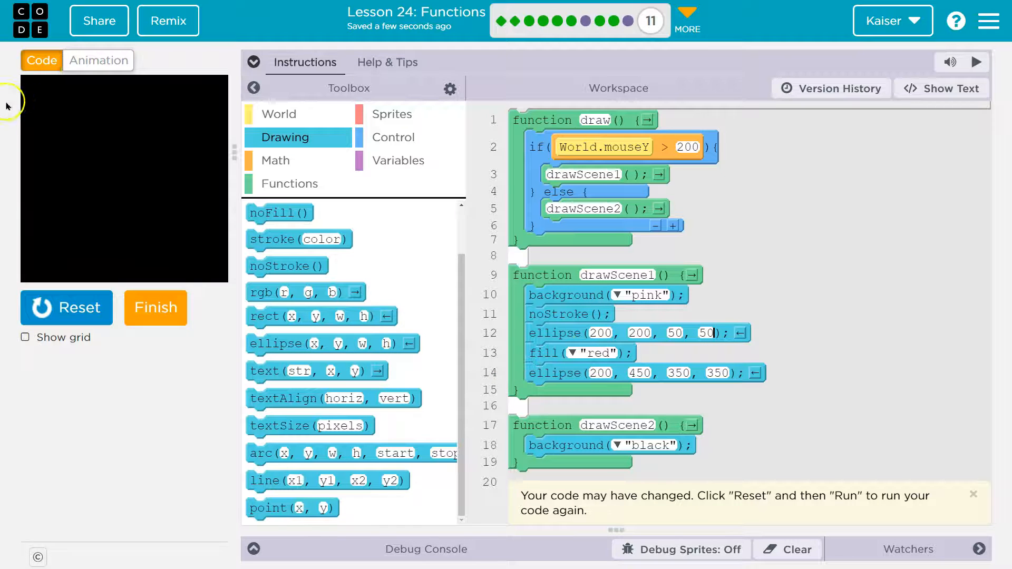
# Add a 50-by-50 ellipse at (-100, 100) before the red fill, then reopen the instructions
pyautogui.click(65, 307)
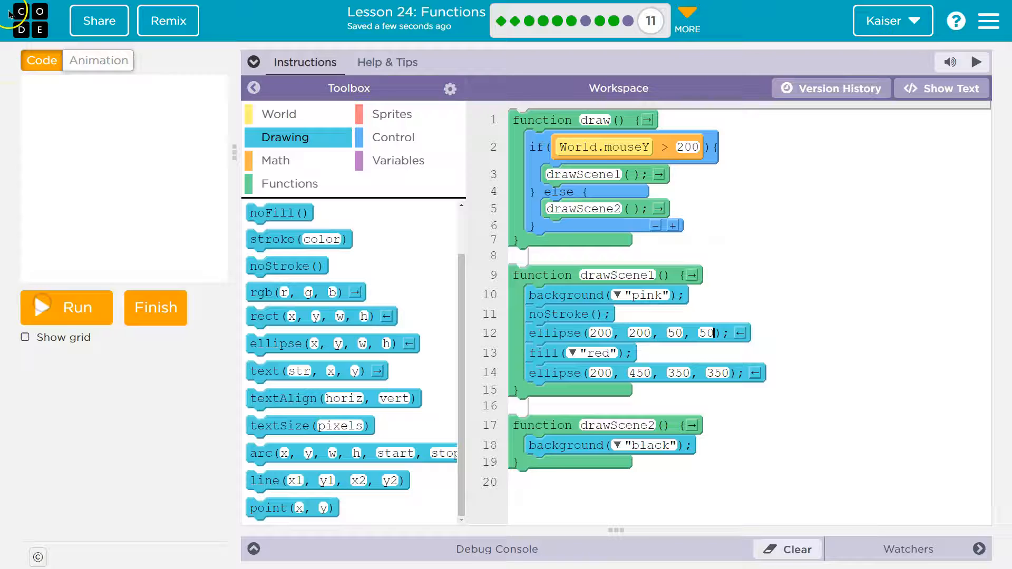
pyautogui.moveTo(40, 128)
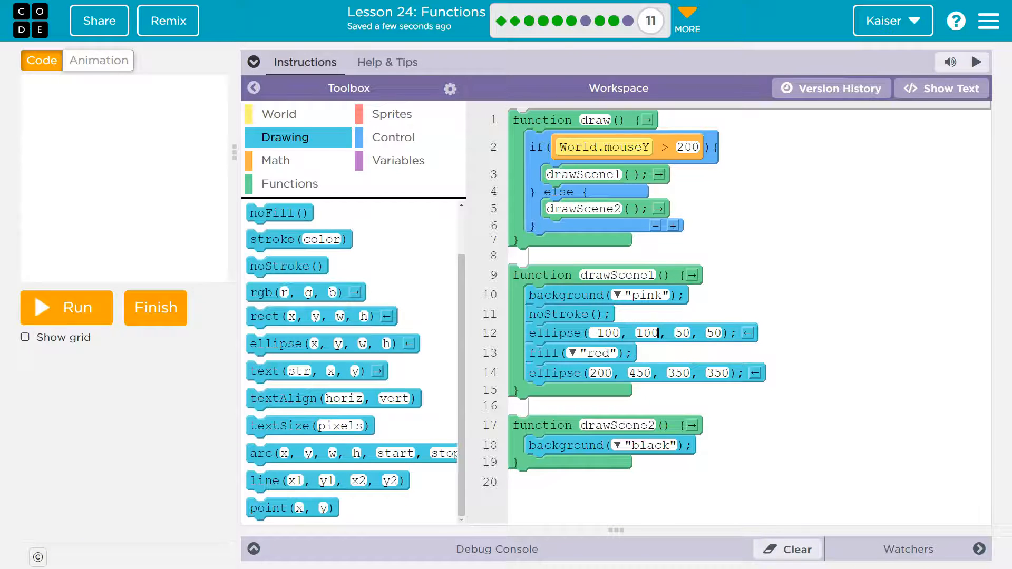
pyautogui.click(65, 307)
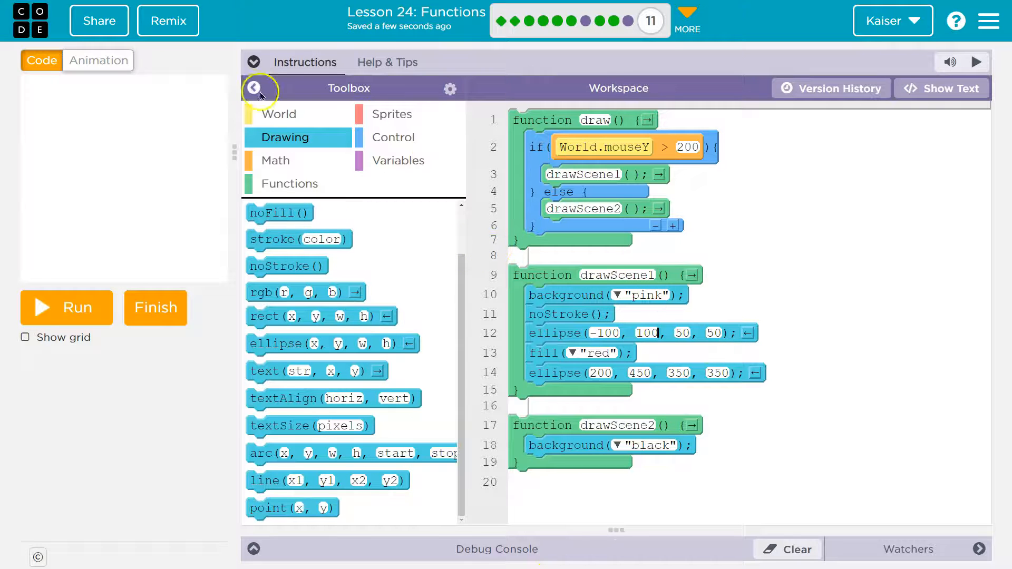
pyautogui.click(254, 62)
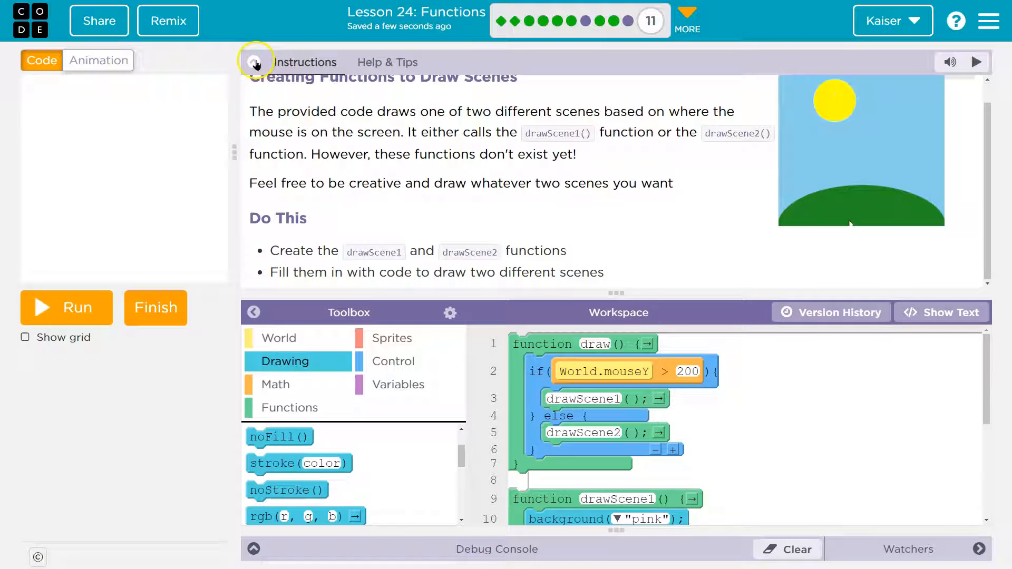
# Declare a global variable sunX set to -100 at the top of the program
pyautogui.click(254, 62)
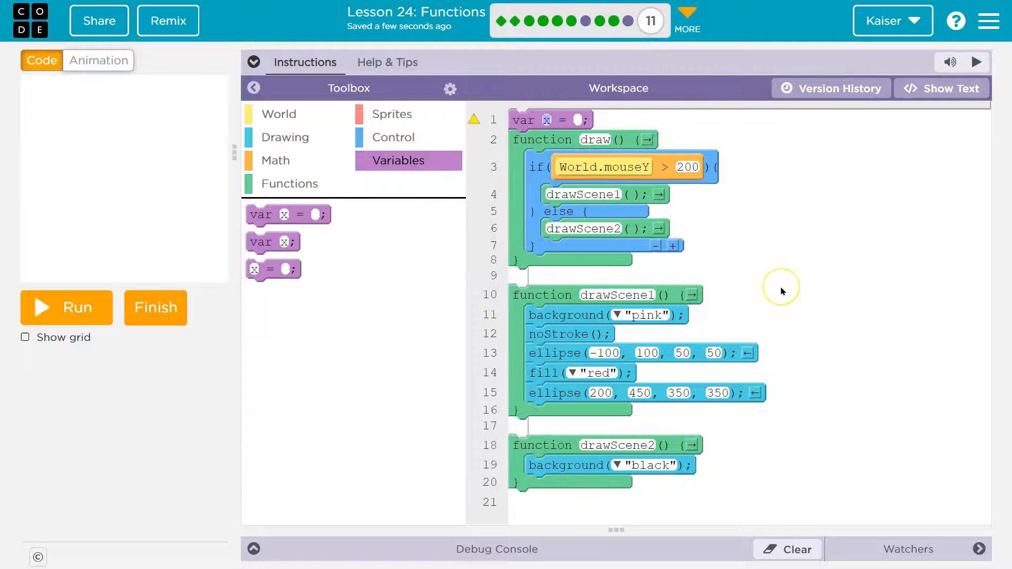
pyautogui.write('sun')
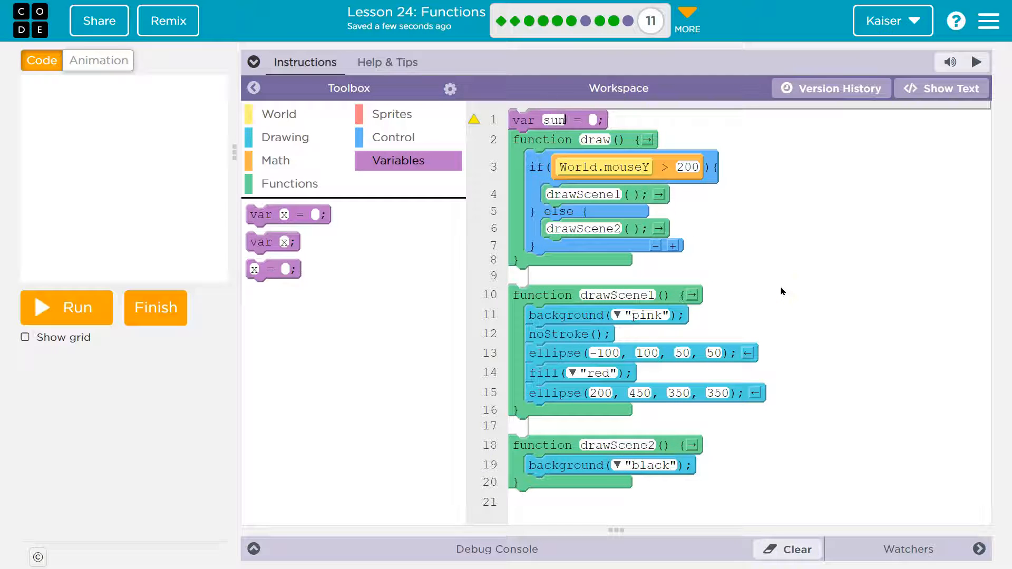
pyautogui.write('X')
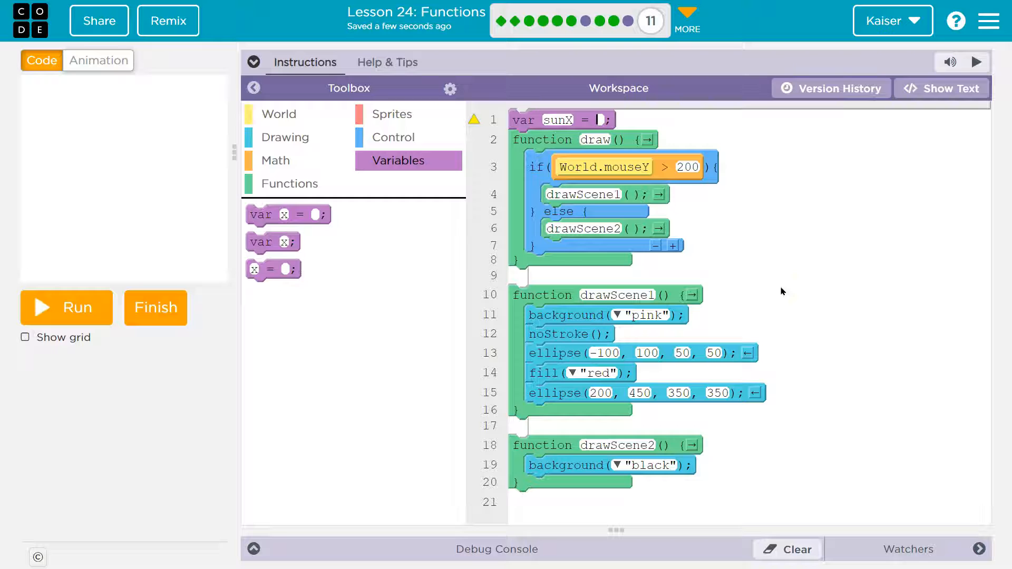
pyautogui.click(942, 89)
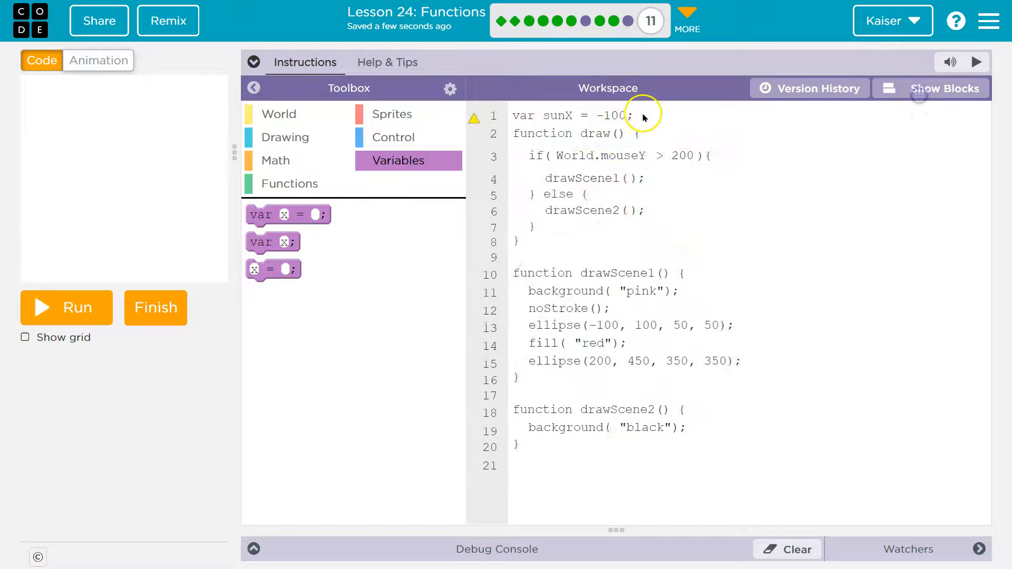
pyautogui.click(942, 88)
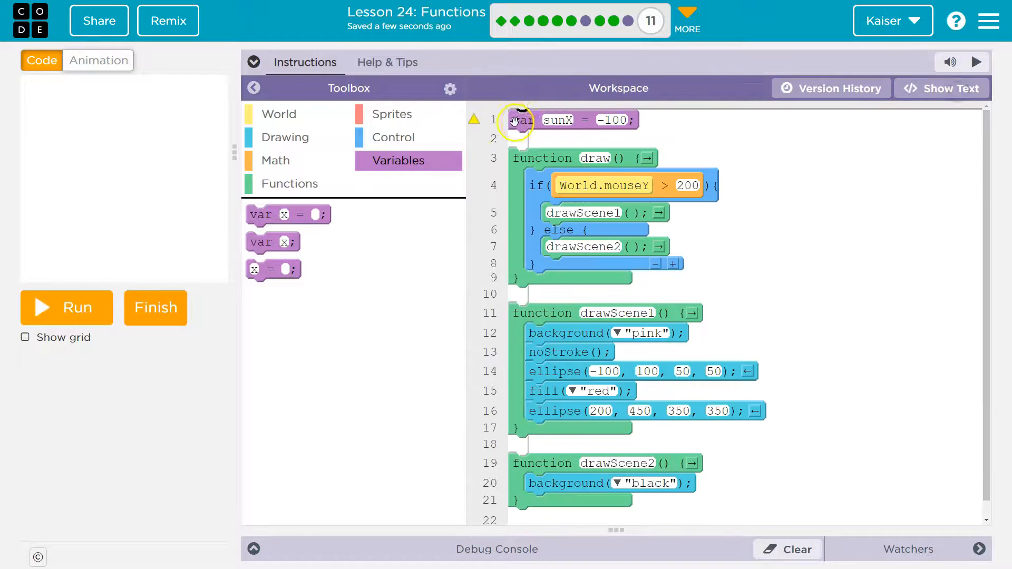
pyautogui.moveTo(551, 121)
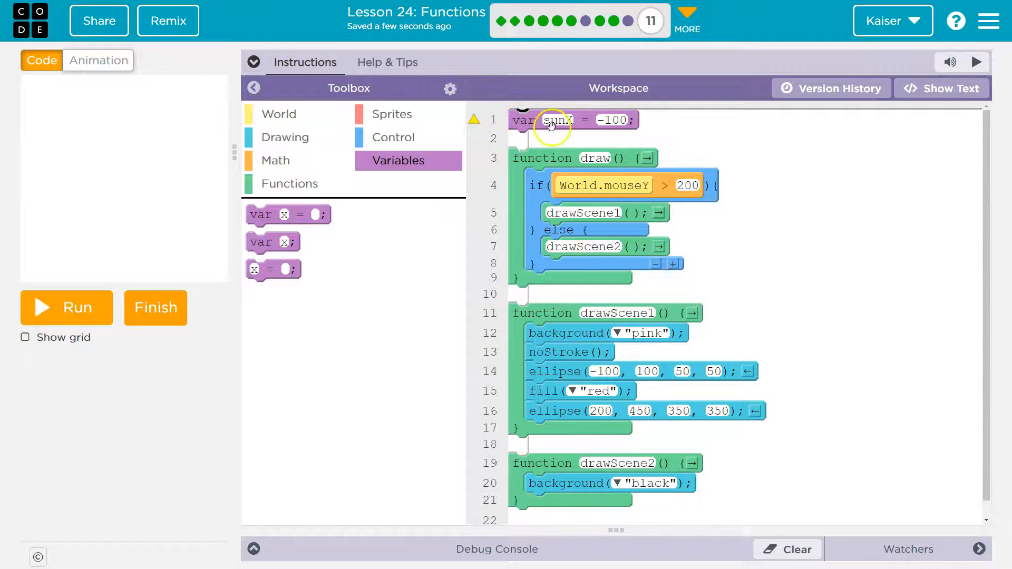
pyautogui.moveTo(526, 134)
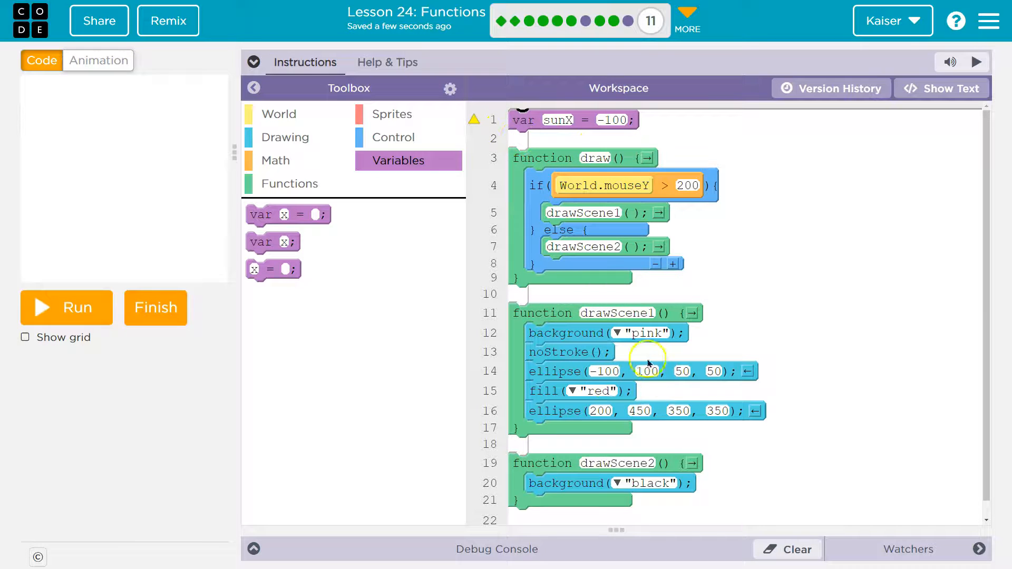
# Use sunX as the small circle's x position
pyautogui.click(606, 371)
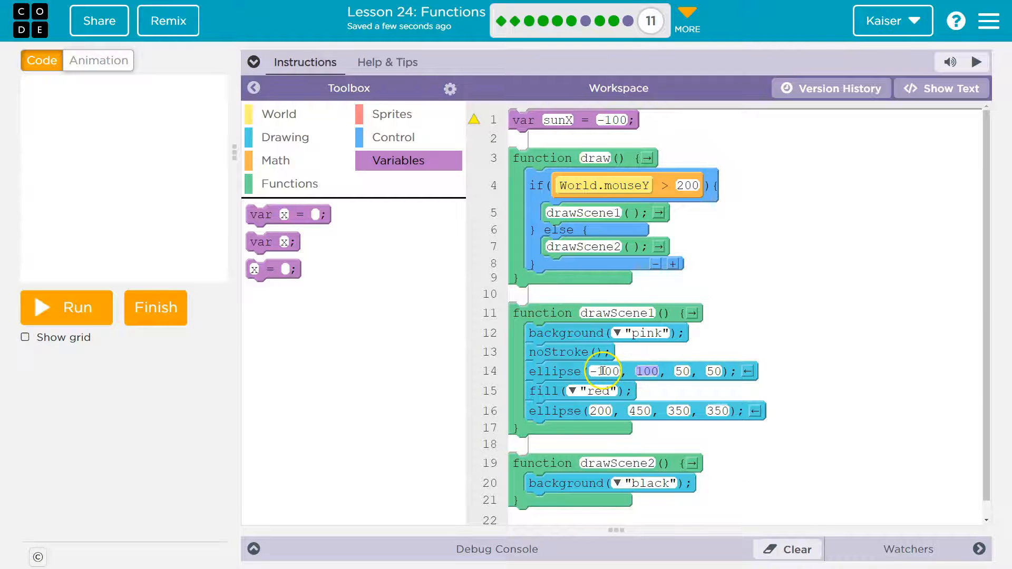
pyautogui.write('sunX')
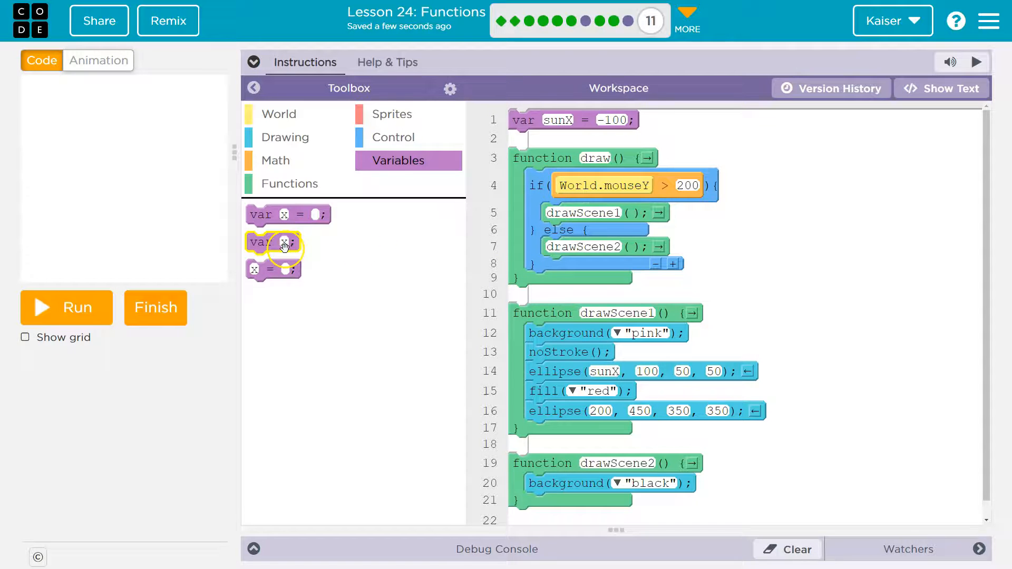
# Increase sunX by 3 each frame and enlarge the sun to 75 by 75
pyautogui.moveTo(273, 242); pyautogui.dragTo(548, 392)
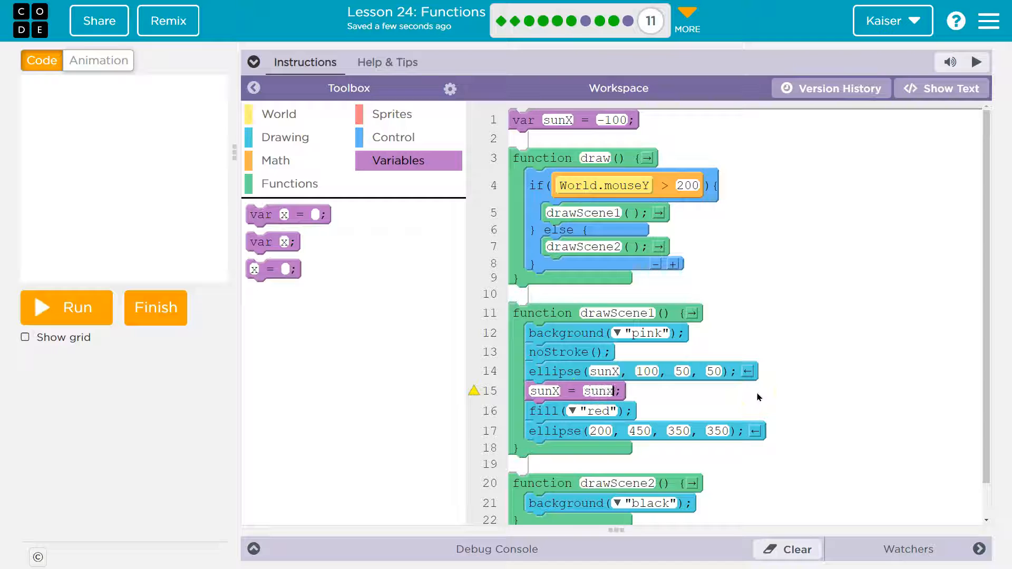
pyautogui.rightClick(571, 326)
pyautogui.write('+1')
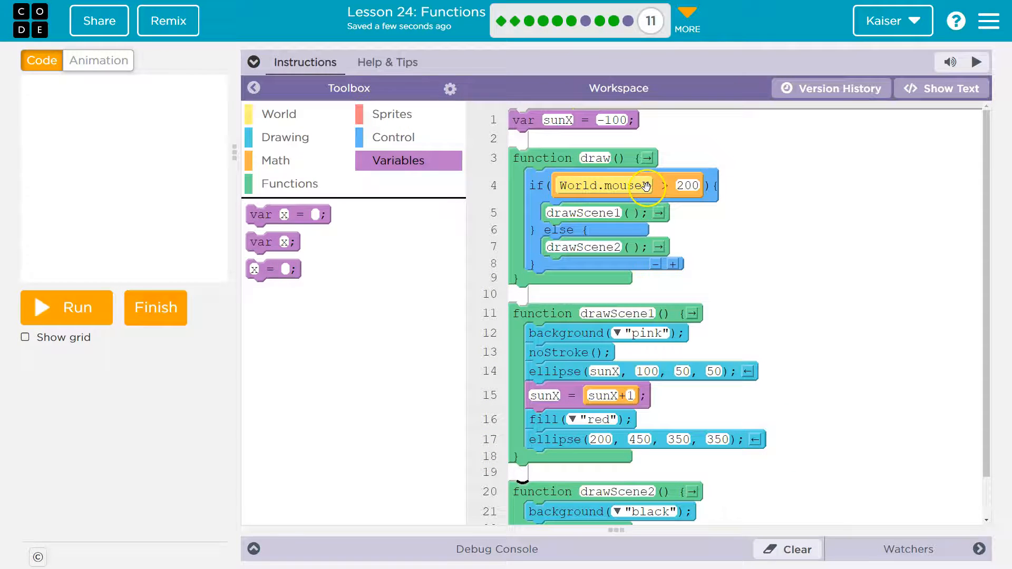
pyautogui.click(66, 307)
pyautogui.write('60')
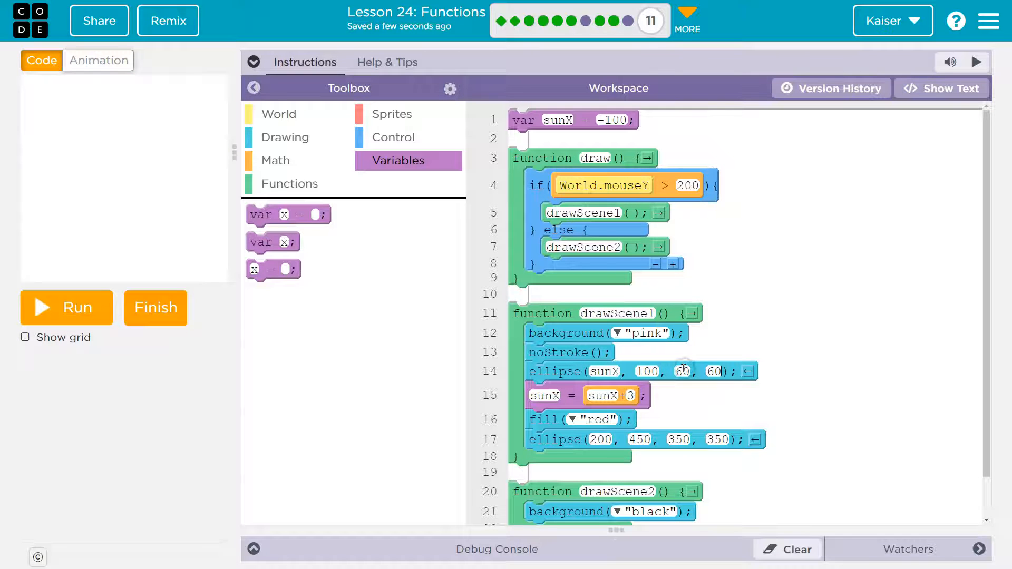
# Fill the sun orange and run the day scene to preview it
pyautogui.click(285, 137)
pyautogui.write('orange')
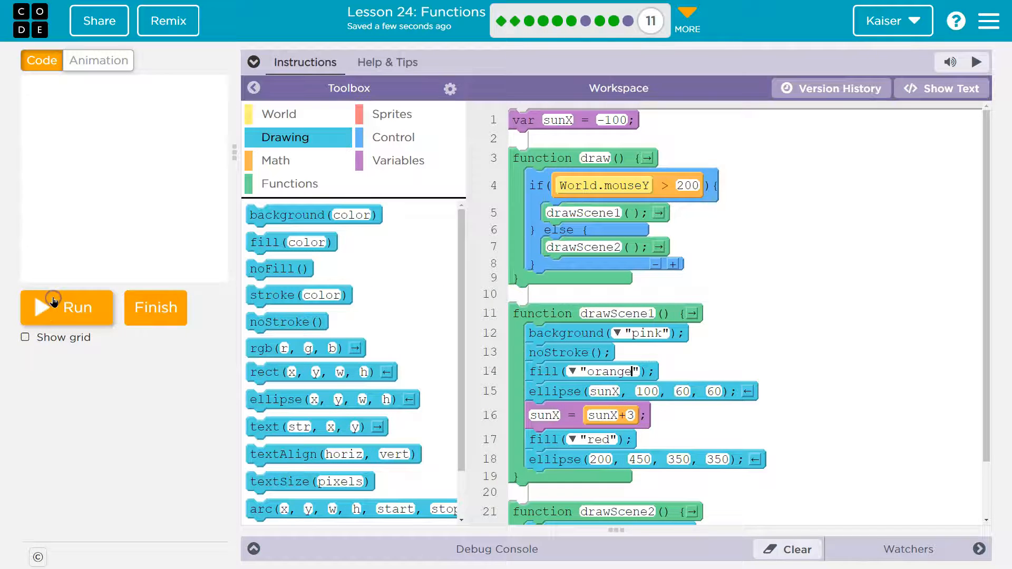
pyautogui.click(66, 308)
pyautogui.write('70')
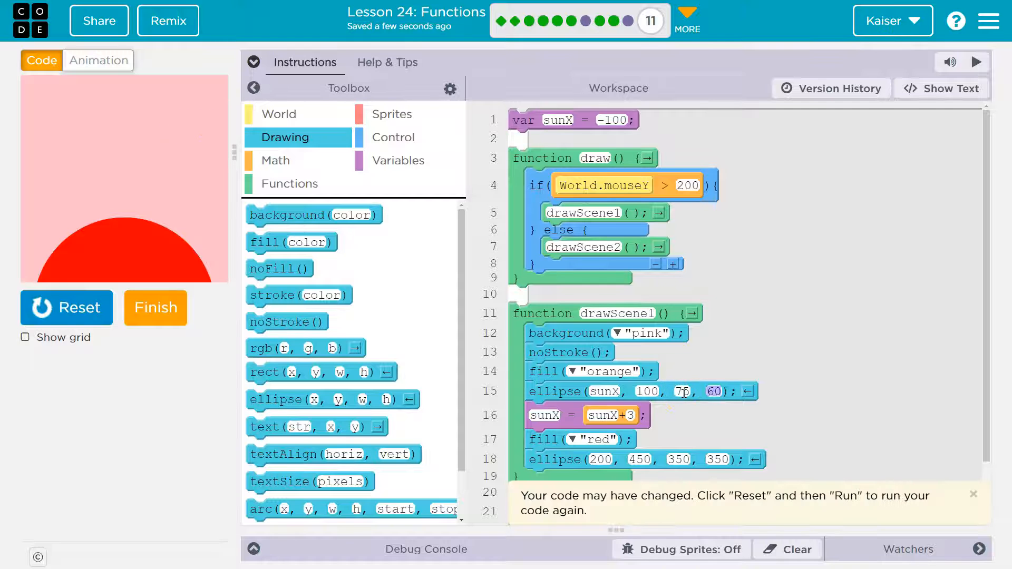
pyautogui.scroll(-3)
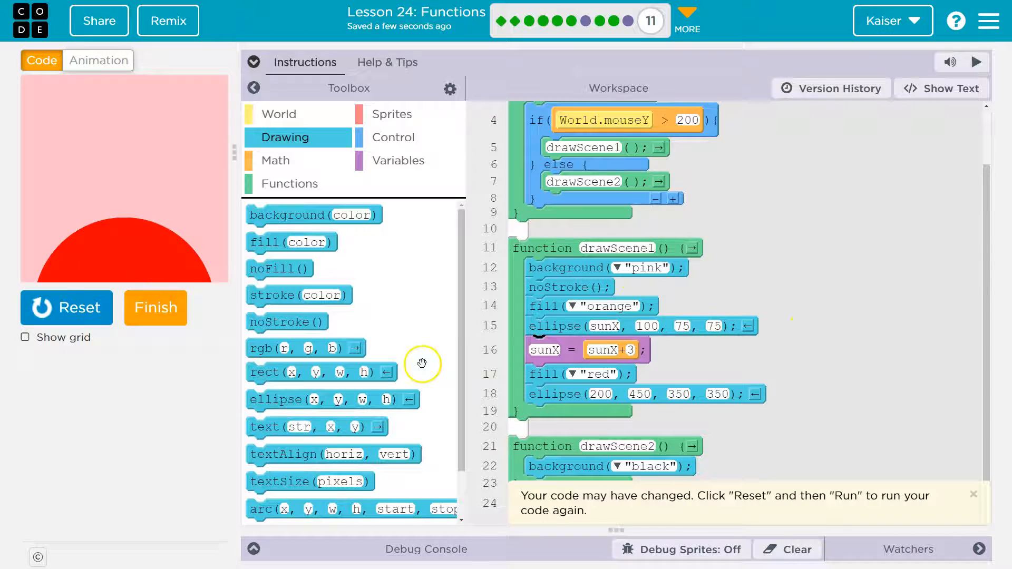
pyautogui.click(252, 62)
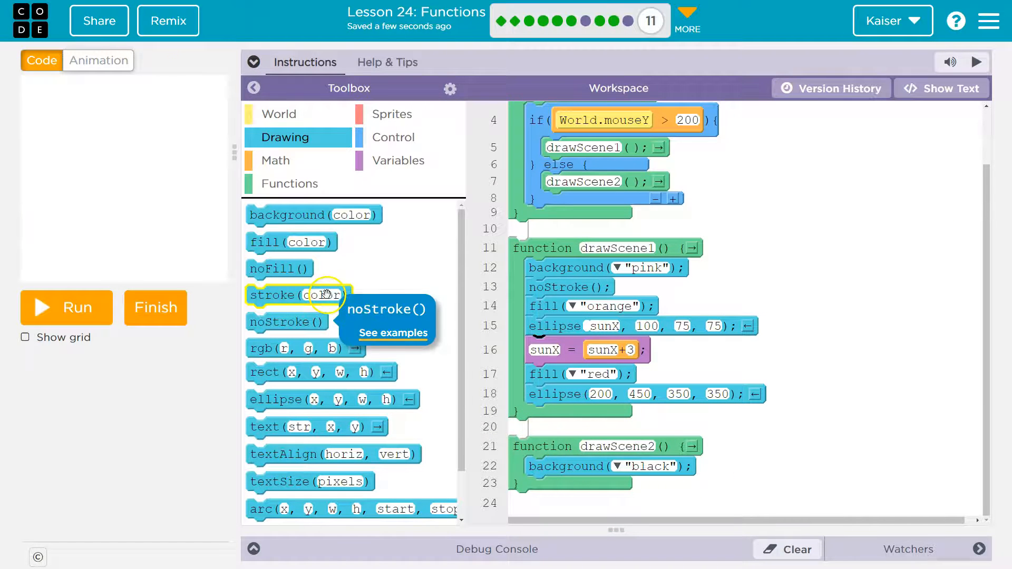
pyautogui.moveTo(357, 325)
pyautogui.write('"broze"')
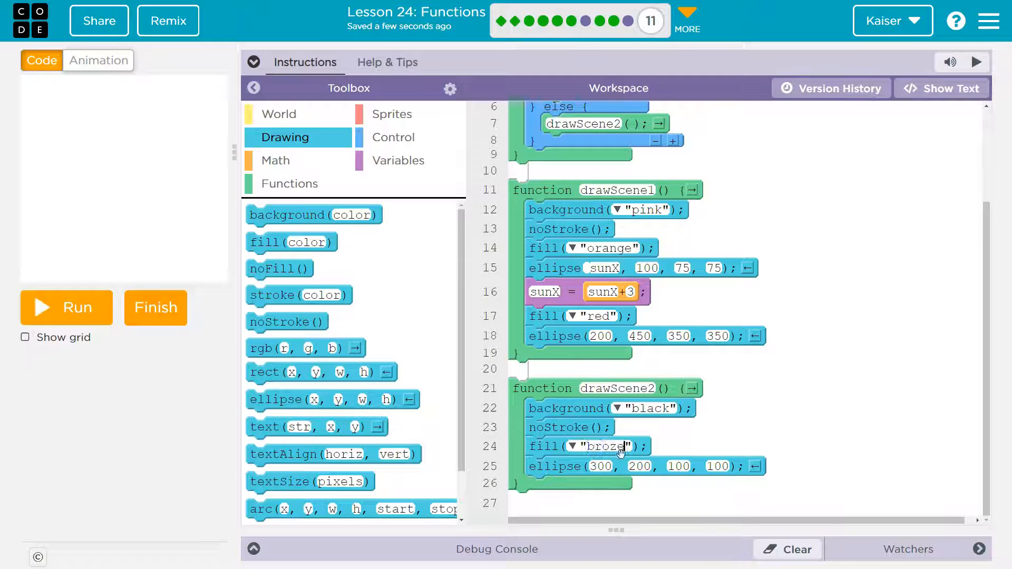
# Draw a 100-by-100 planet ellipse at (300, 200) in drawScene2, testing fill names like brown
pyautogui.click(65, 307)
pyautogui.write('s')
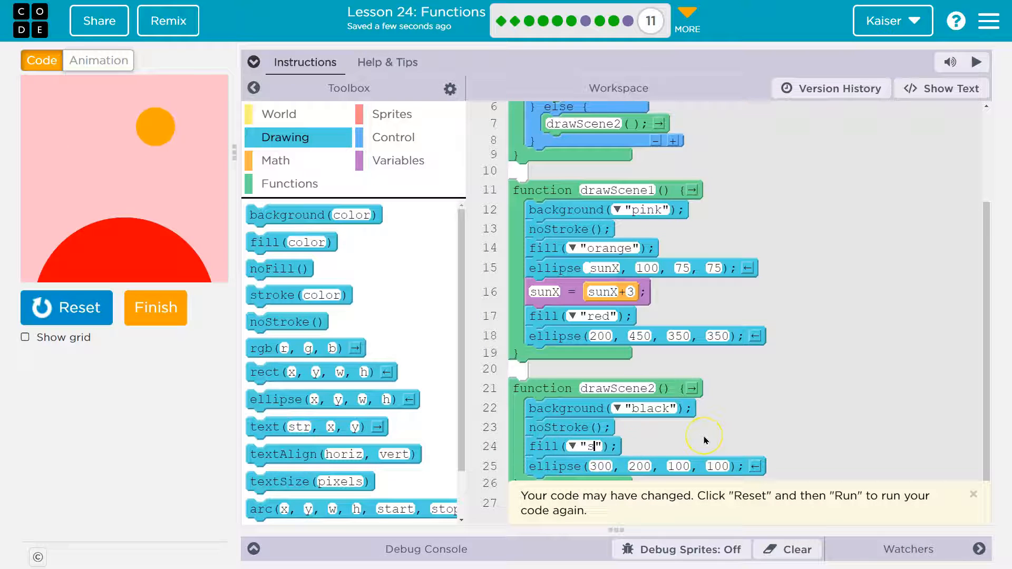
pyautogui.write('brown')
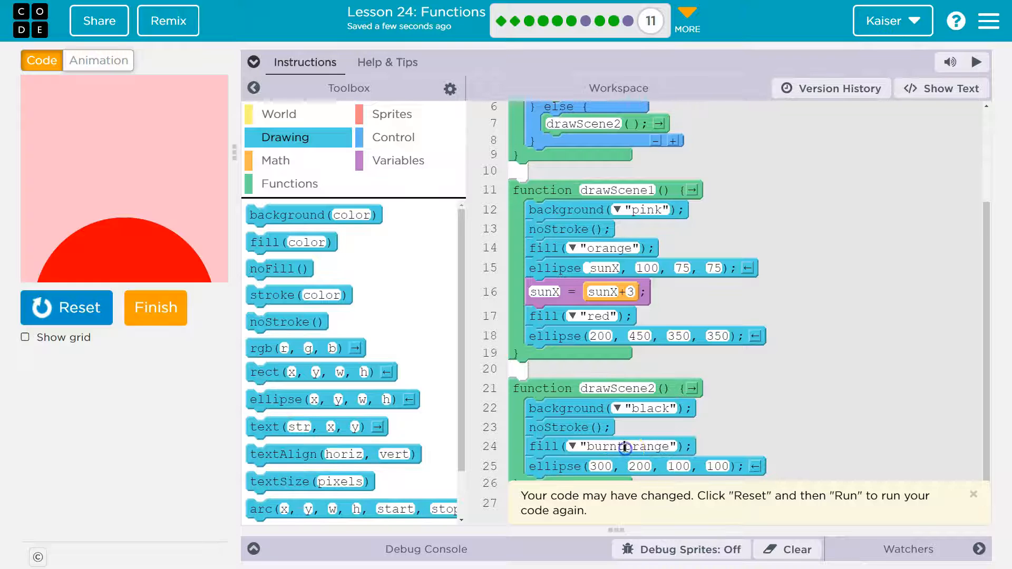
pyautogui.click(67, 307)
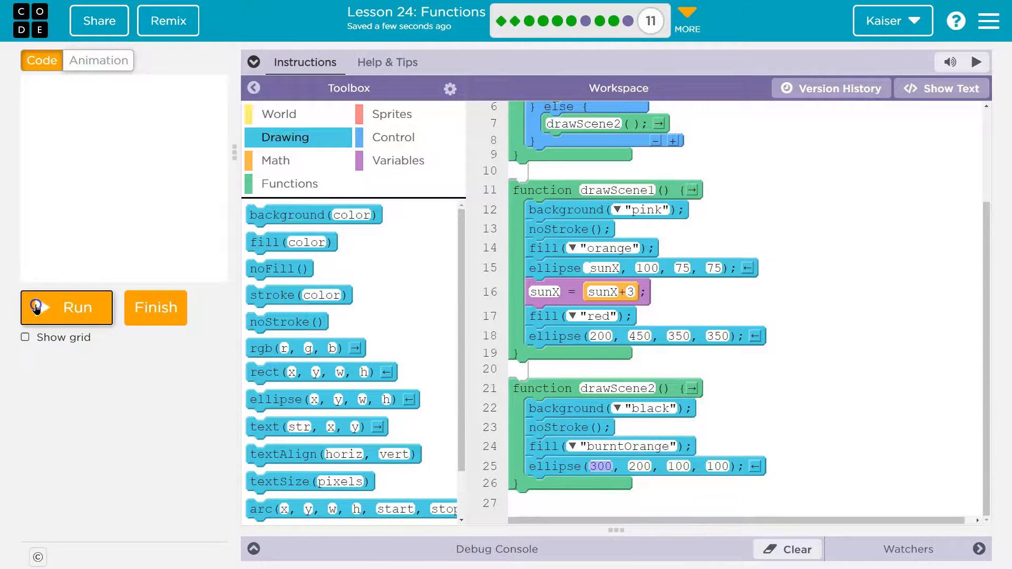
pyautogui.click(66, 307)
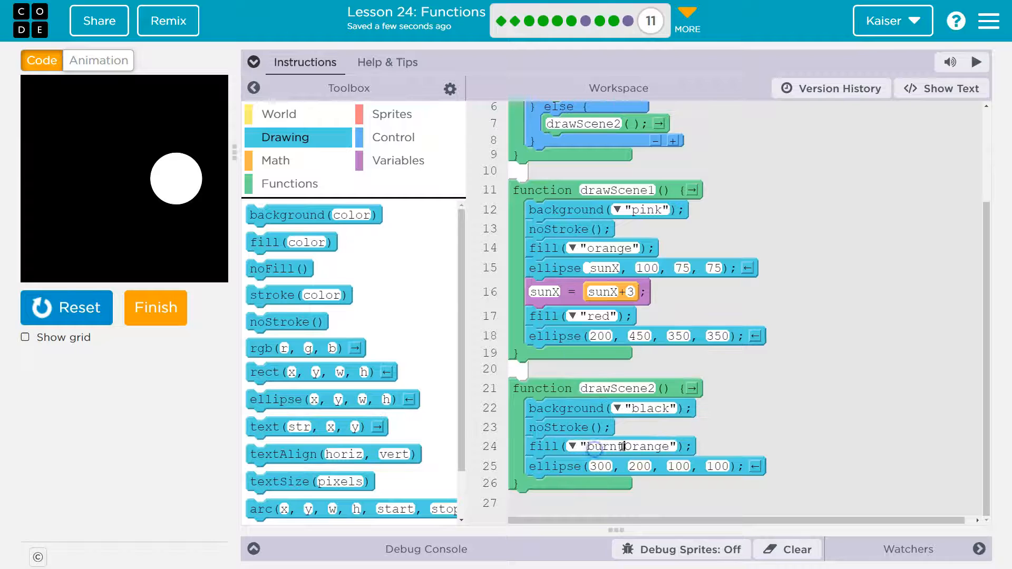
pyautogui.click(66, 307)
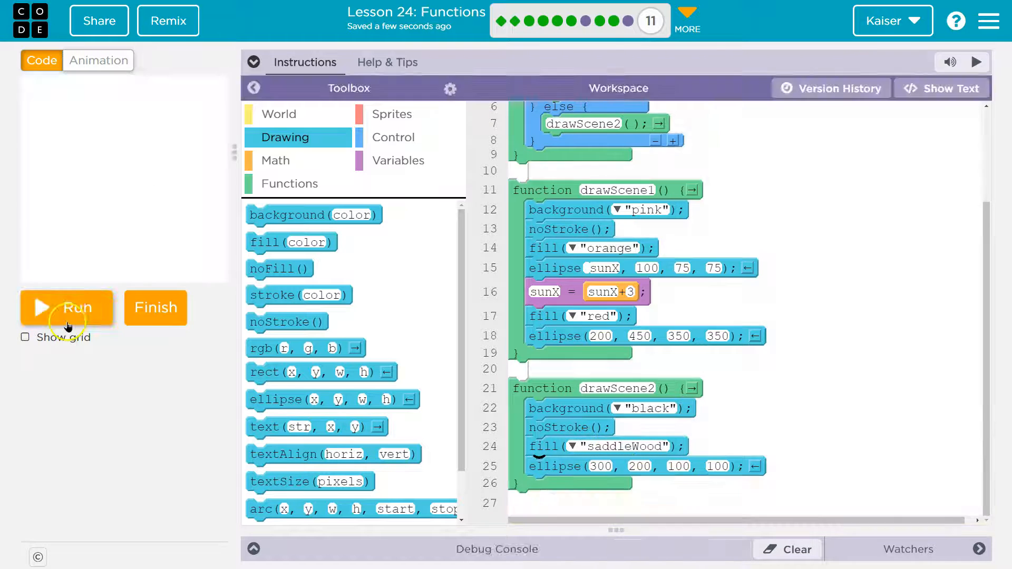
pyautogui.click(67, 307)
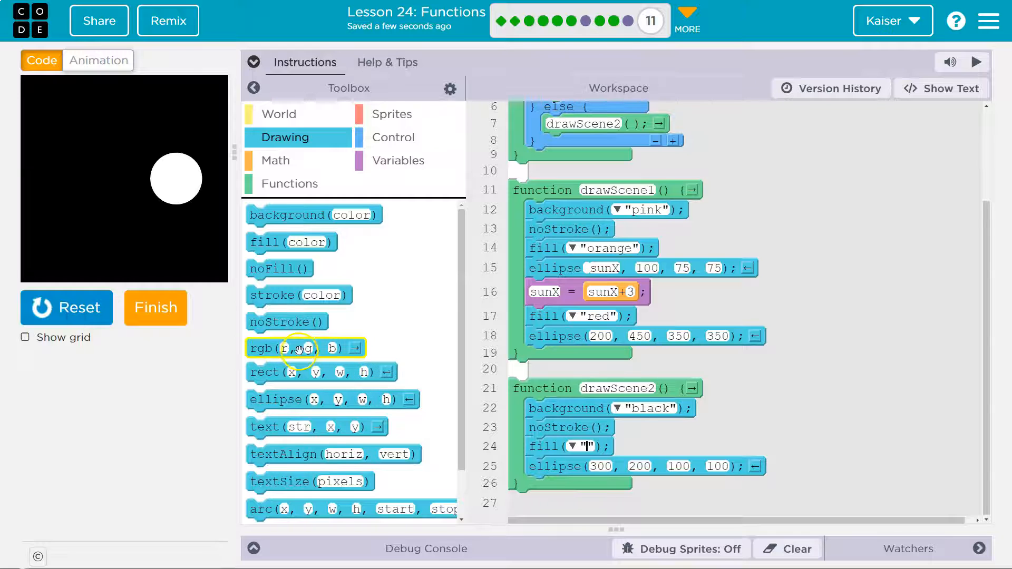
# Colour the planet bronze with rgb(155, 135, 87) and rerun the night scene
pyautogui.moveTo(298, 348); pyautogui.dragTo(645, 412)
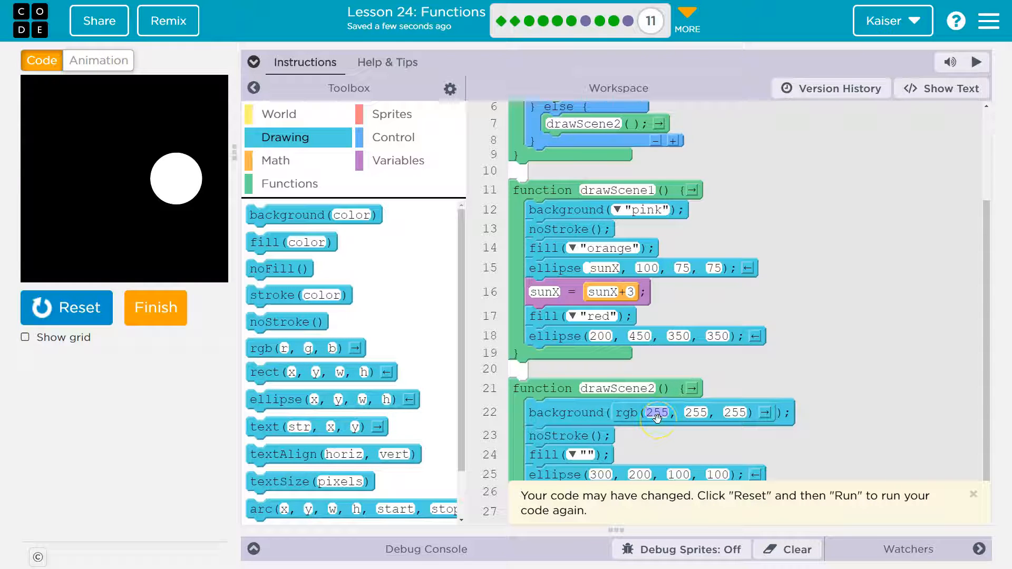
pyautogui.write('128')
pyautogui.write('74')
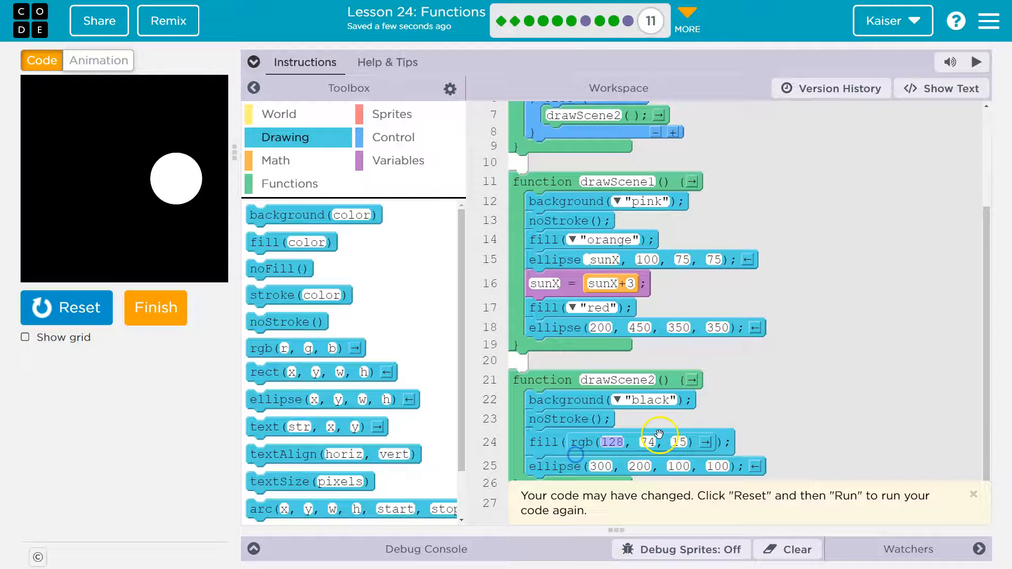
pyautogui.click(66, 307)
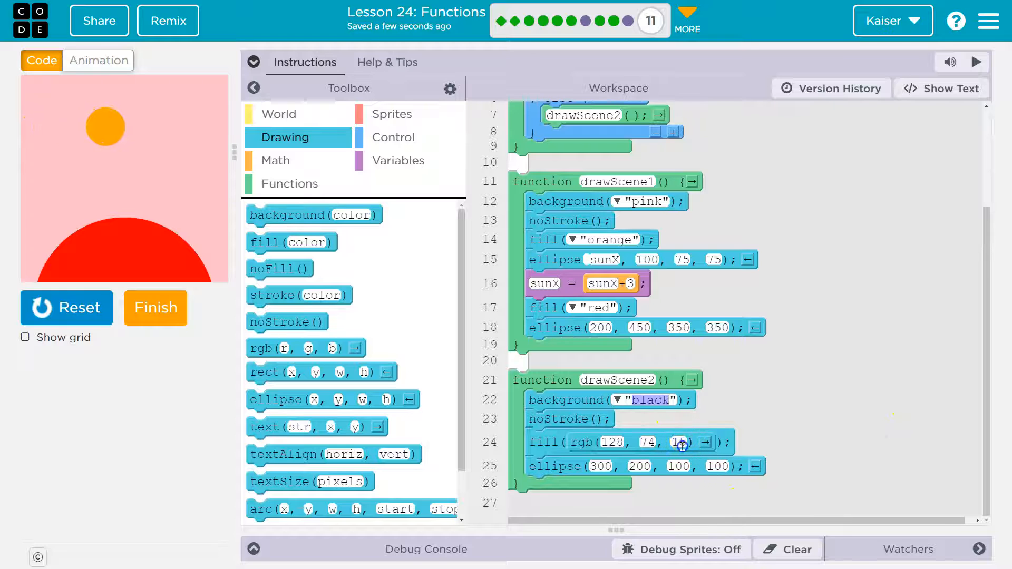
pyautogui.write('87')
pyautogui.click(613, 442)
pyautogui.write('155')
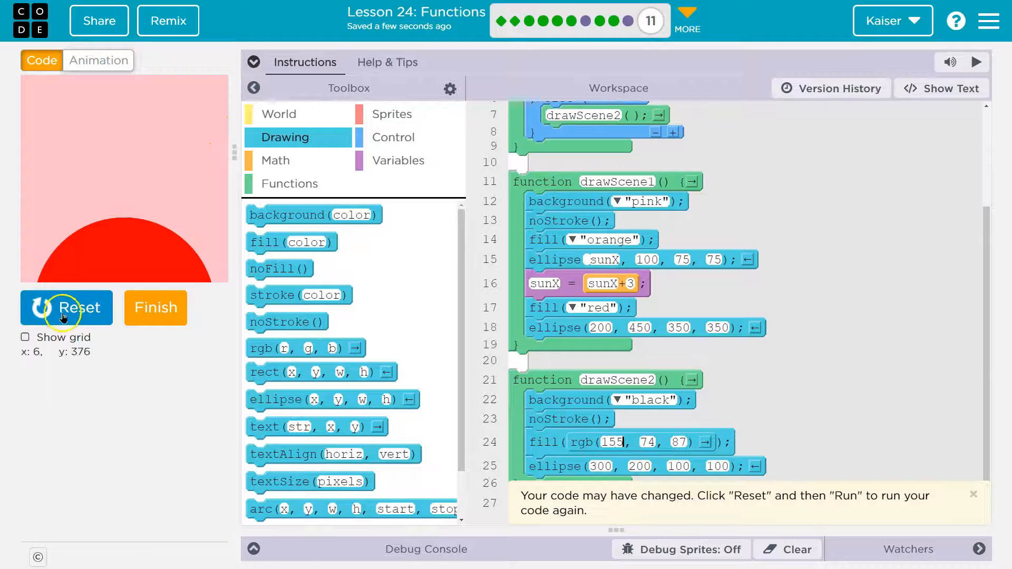
pyautogui.click(67, 308)
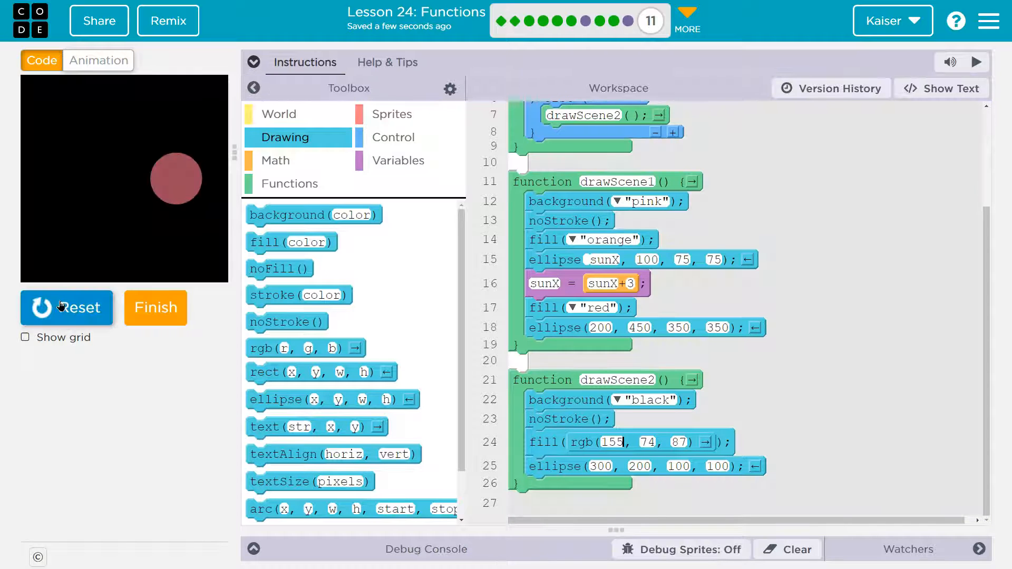
pyautogui.click(67, 308)
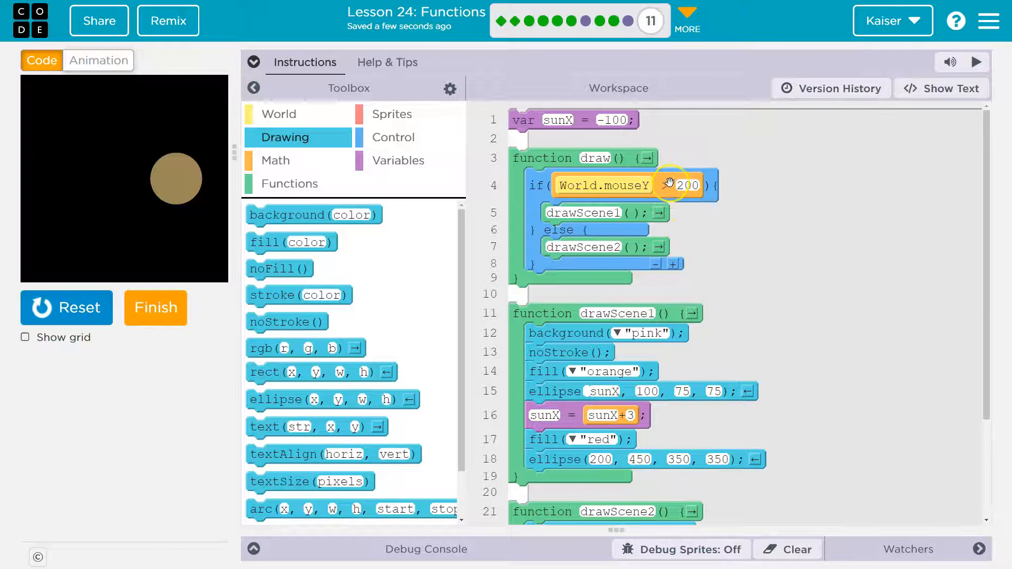
# Add star rect calls after the planet, e.g. rect(50, -50, 20, 30) starting above the top edge
pyautogui.scroll(-3)
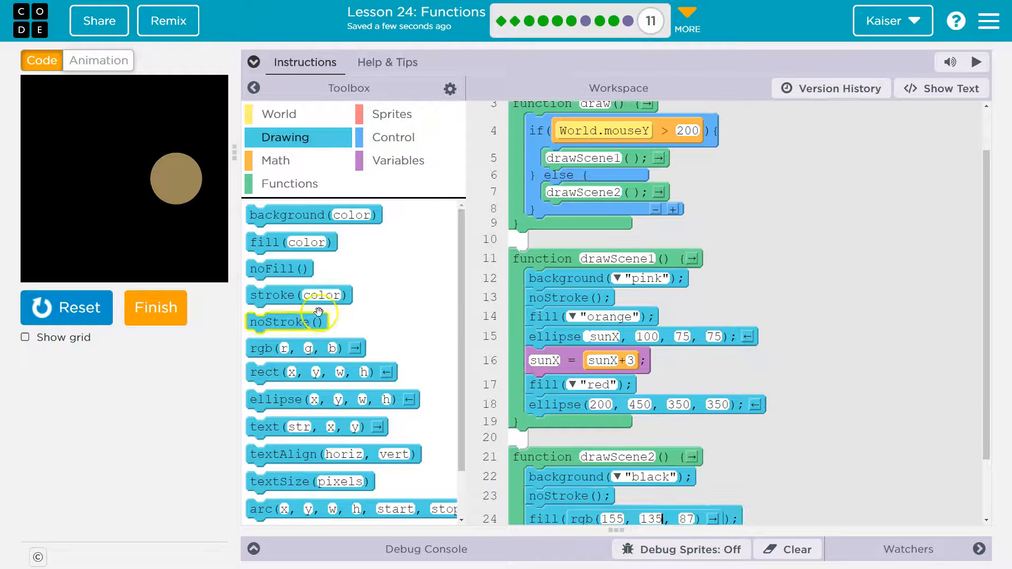
pyautogui.scroll(-3)
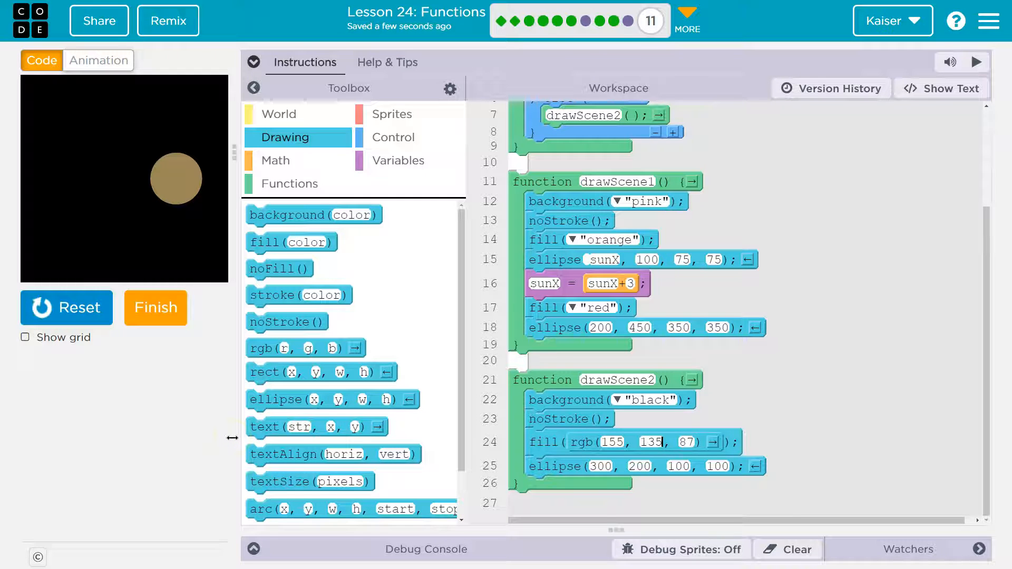
pyautogui.moveTo(431, 457)
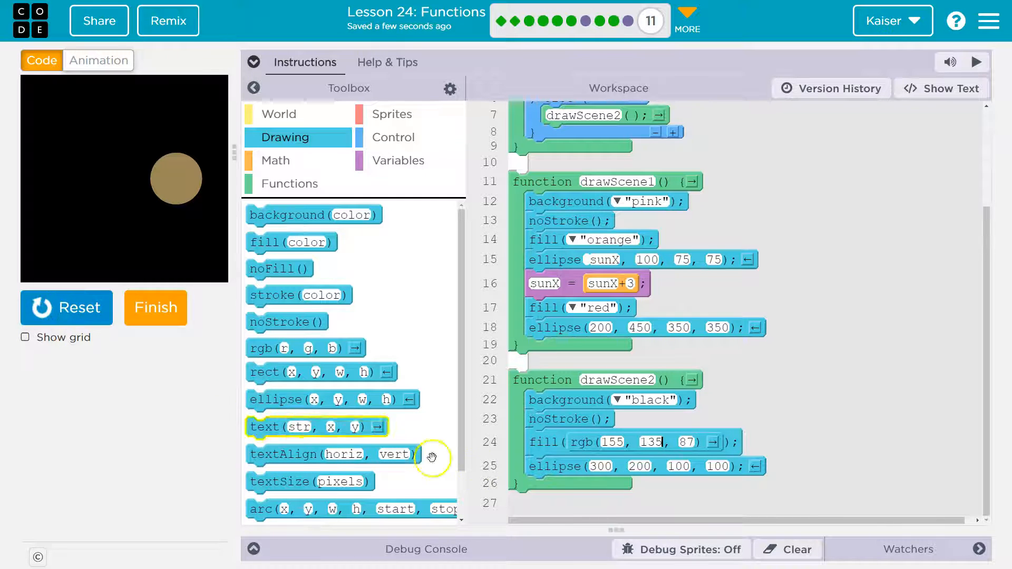
pyautogui.moveTo(79, 90)
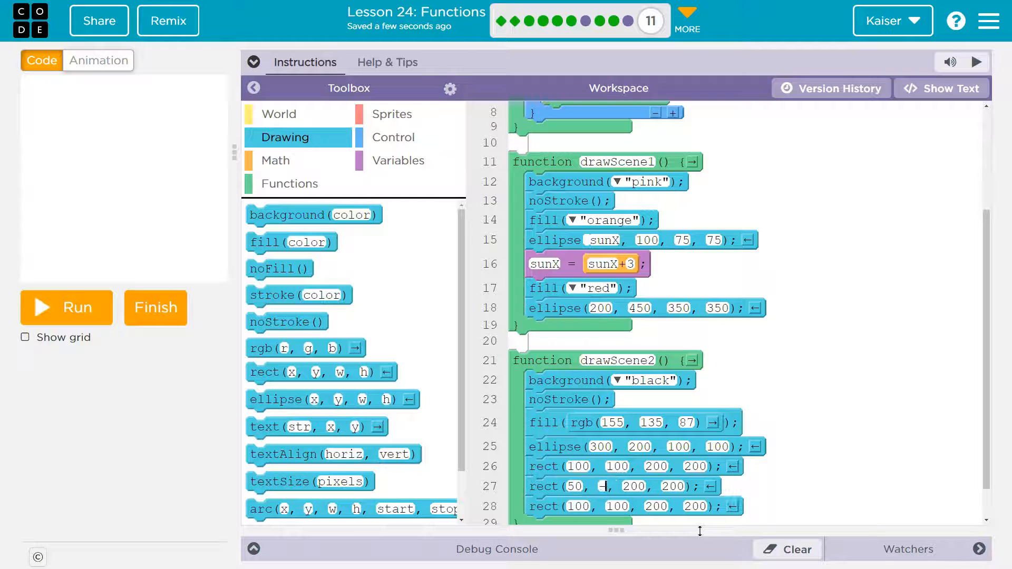
pyautogui.write('-50')
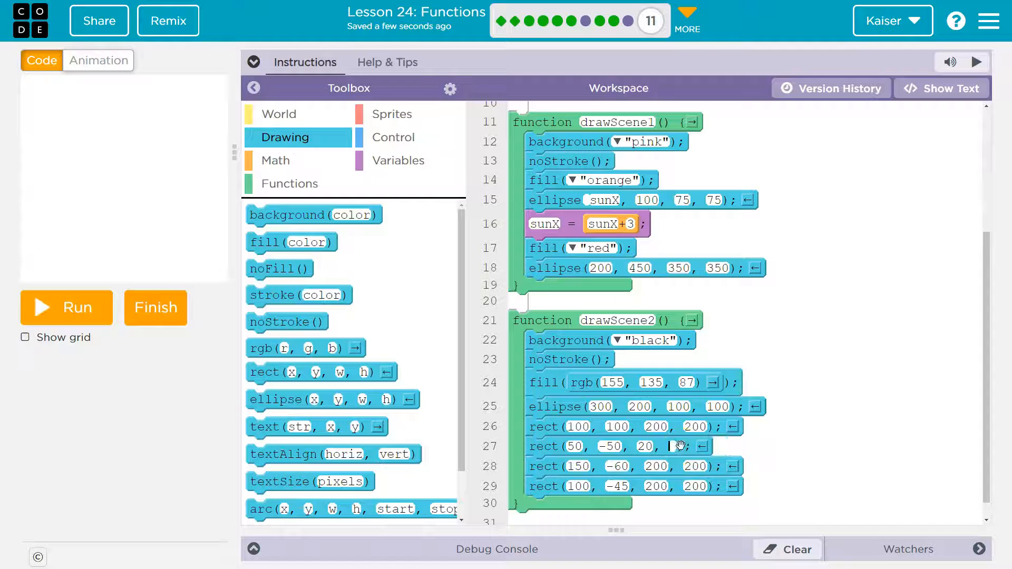
pyautogui.write('30')
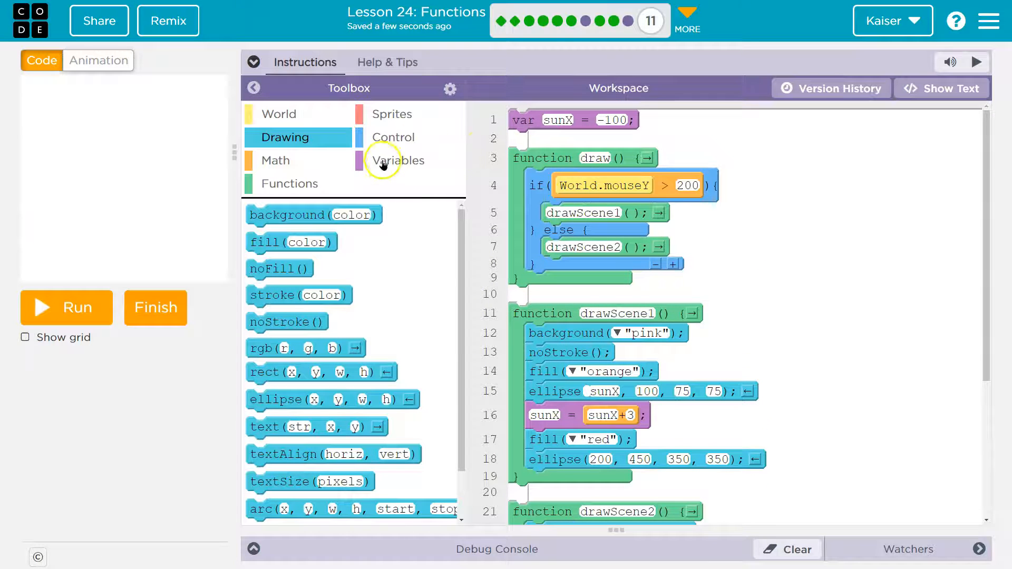
# Declare var starY = -50 and use starY as the y of each star rect
pyautogui.click(398, 160)
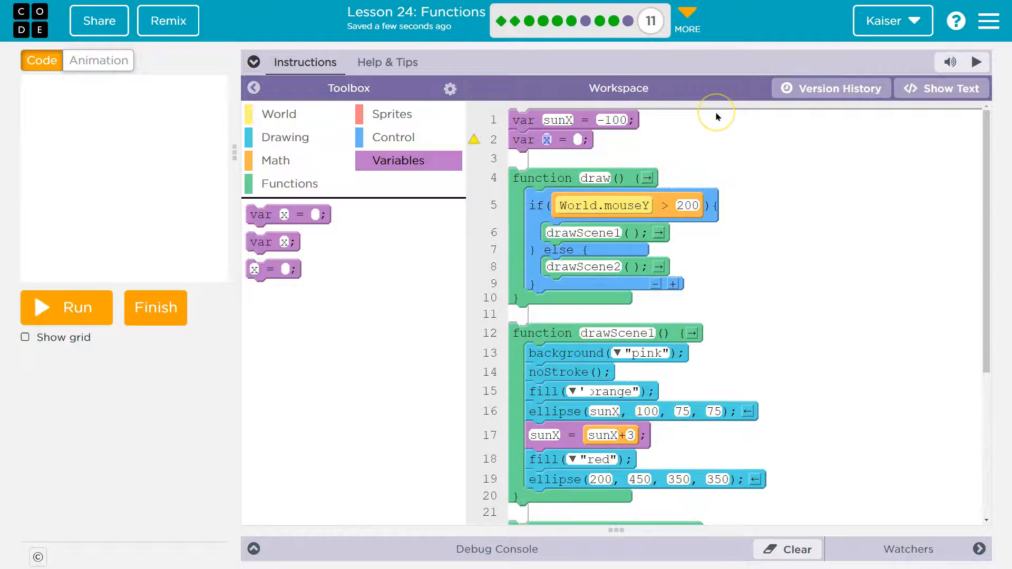
pyautogui.write('starY')
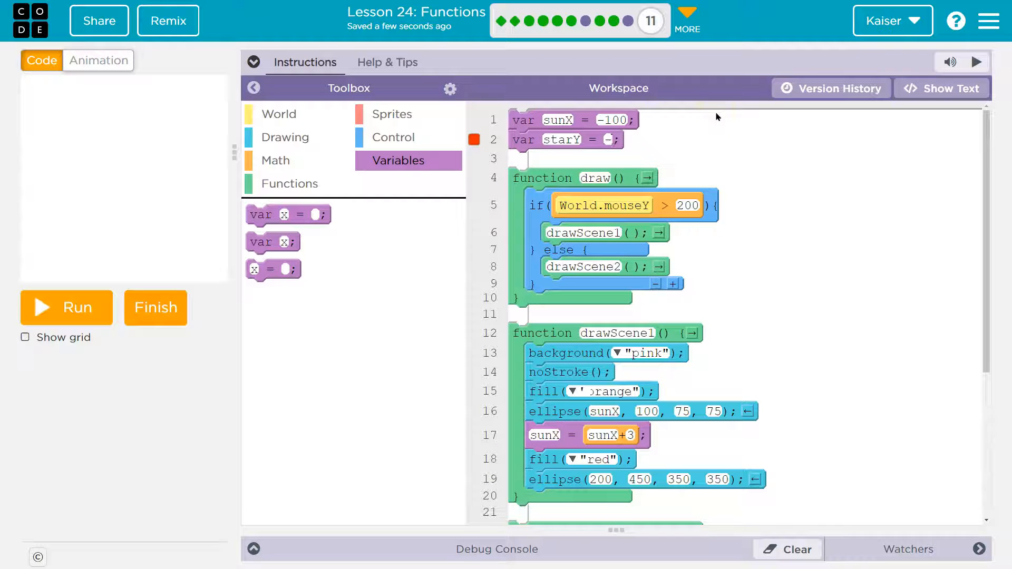
pyautogui.write('-50')
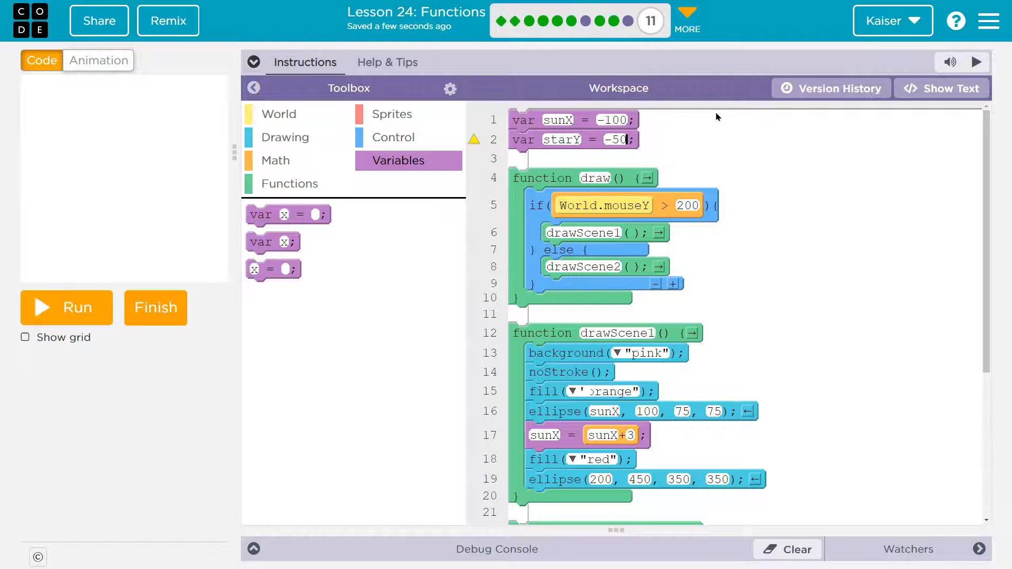
pyautogui.scroll(-3)
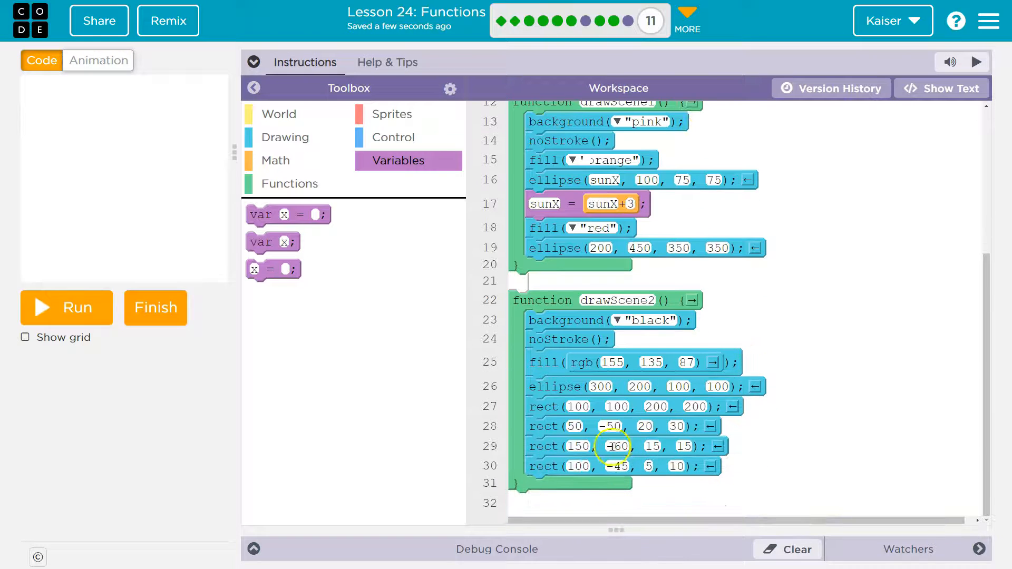
pyautogui.write('starY')
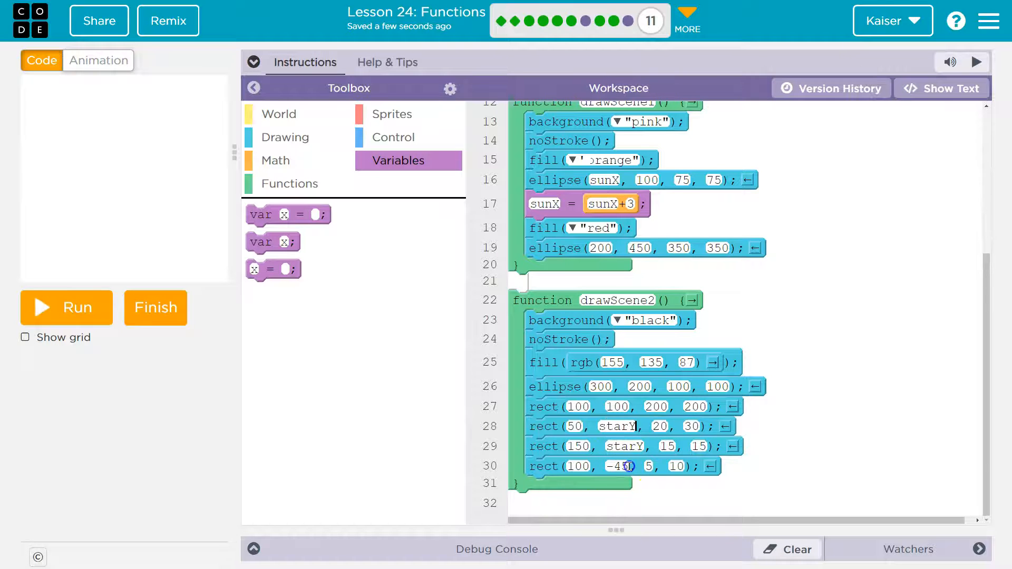
pyautogui.write('starY')
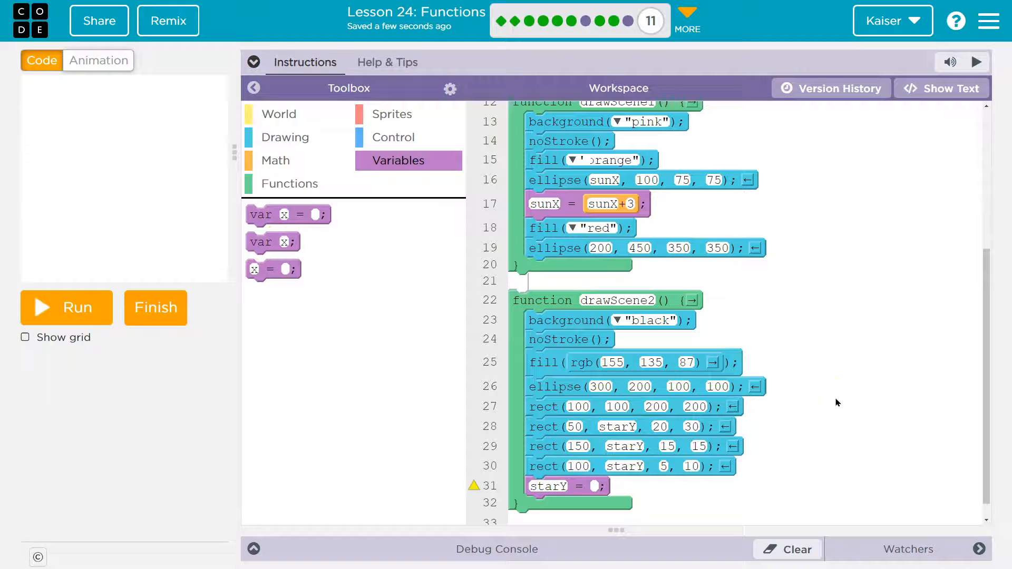
# Append starY = starY - randomNumber(6, 15) in drawScene2 and run the scene
pyautogui.write('starY -')
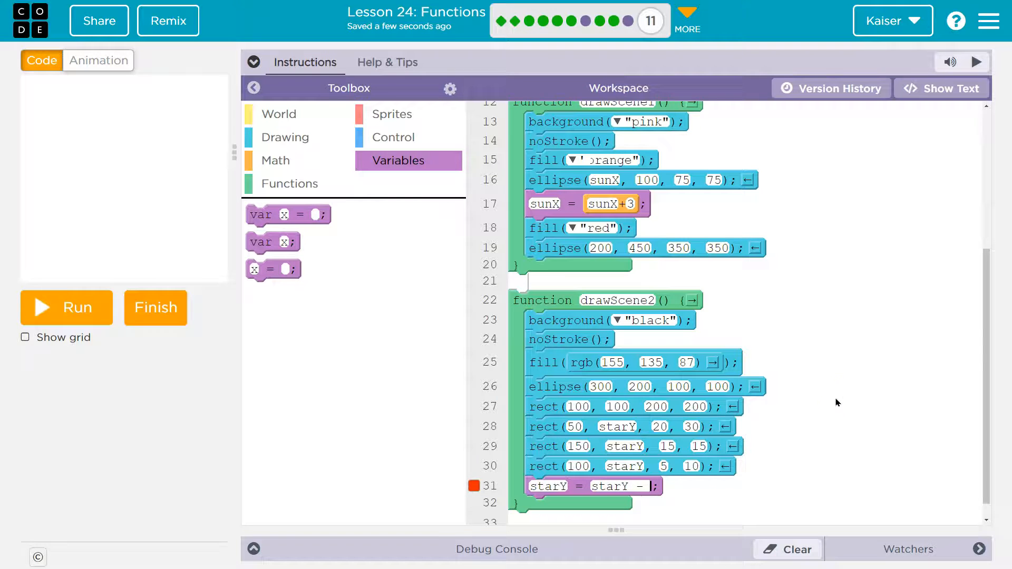
pyautogui.write('Random')
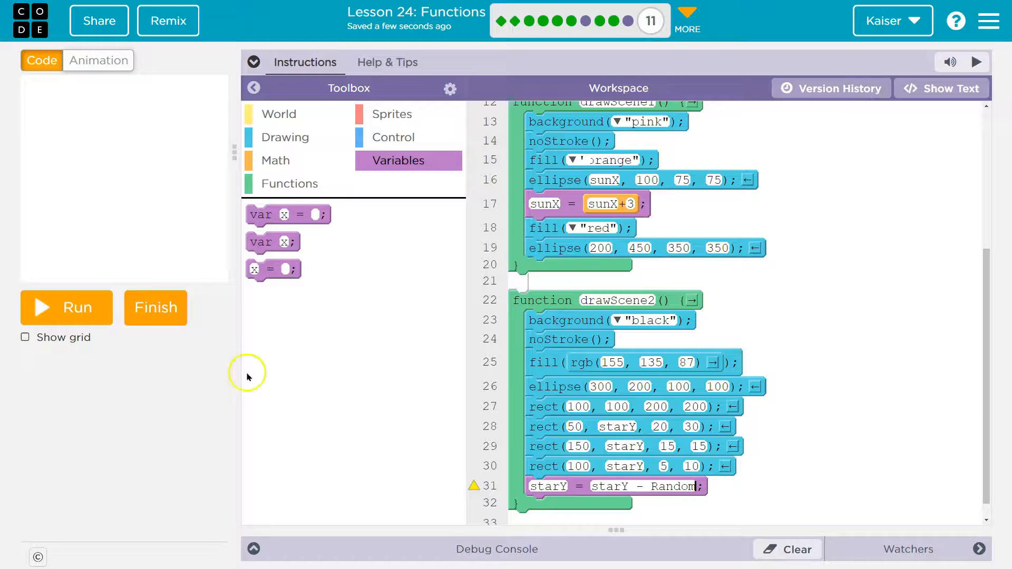
pyautogui.click(276, 160)
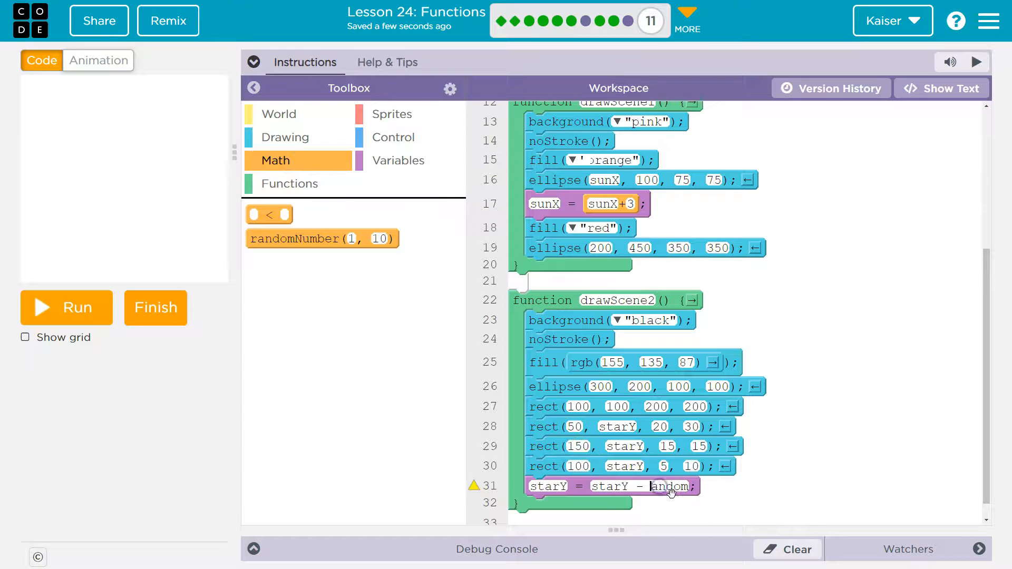
pyautogui.write('randomNumber(')
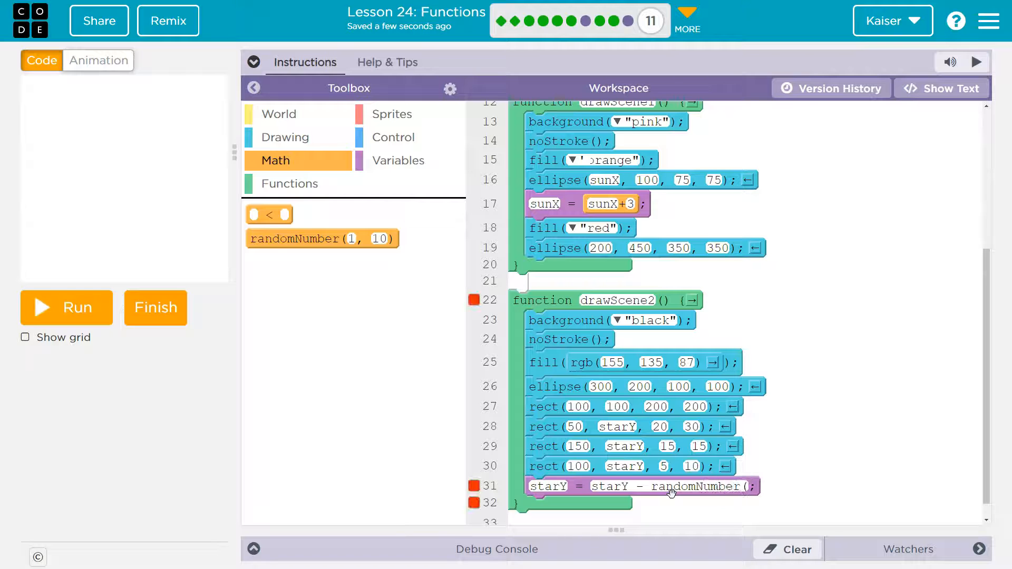
pyautogui.write('6,')
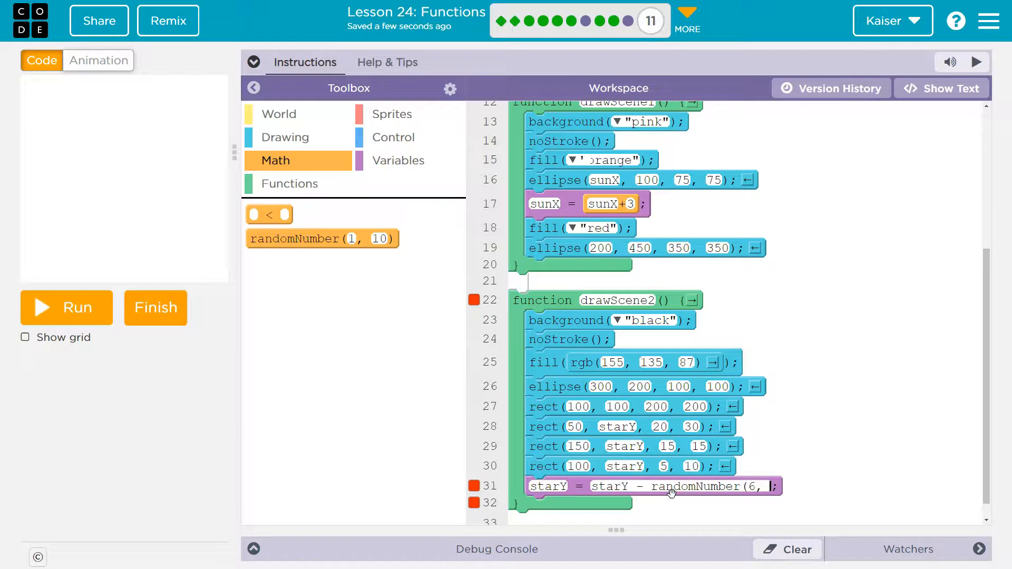
pyautogui.click(66, 307)
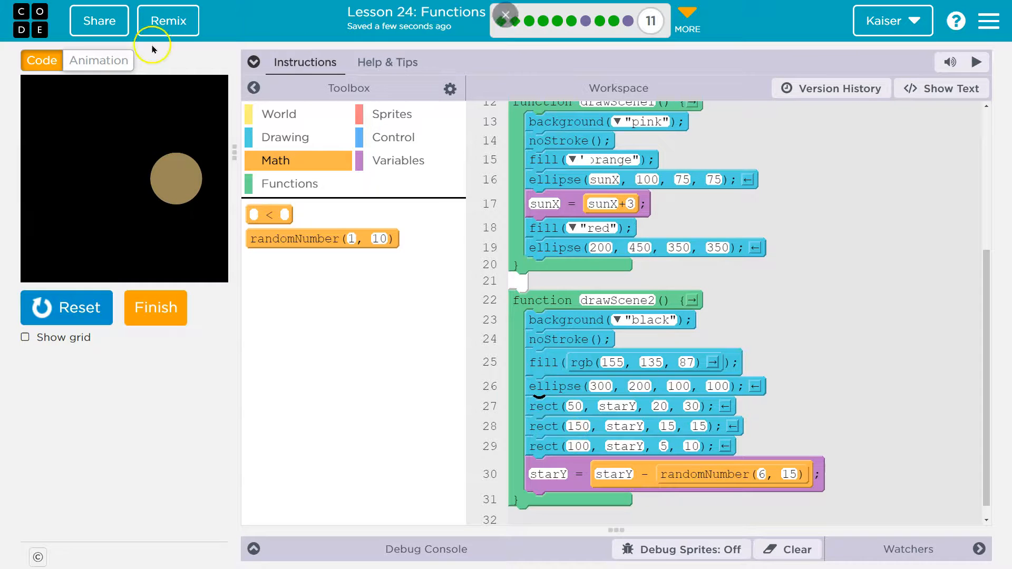
# Make the stars fall downward with fill("yellow") and smaller sizes, then test the run
pyautogui.click(942, 89)
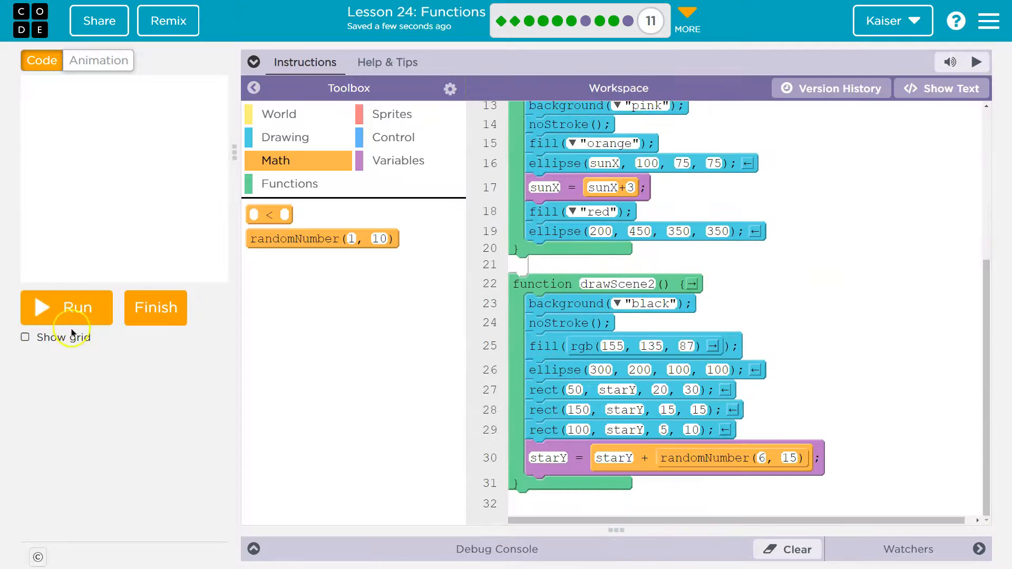
pyautogui.click(66, 307)
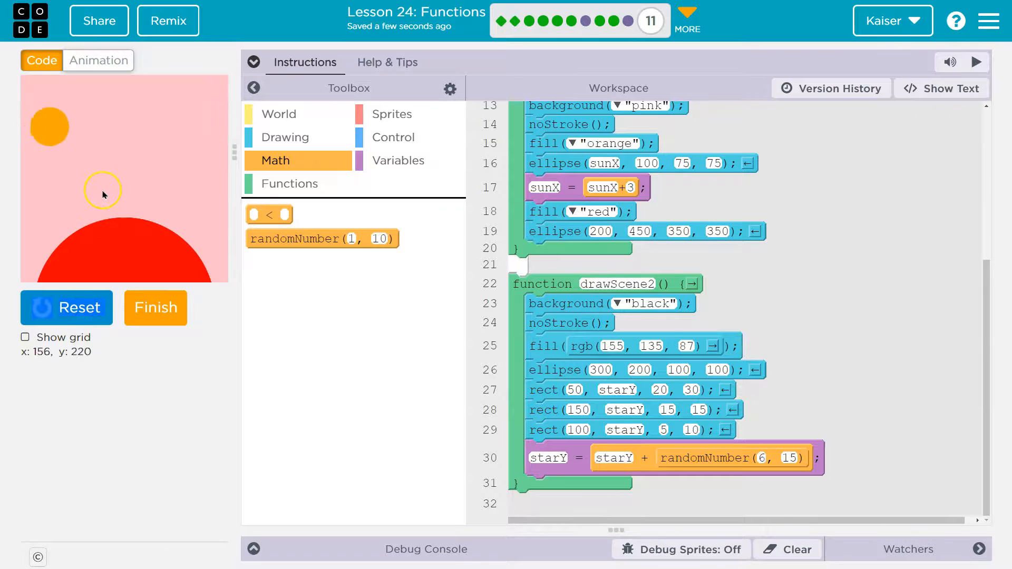
pyautogui.click(283, 137)
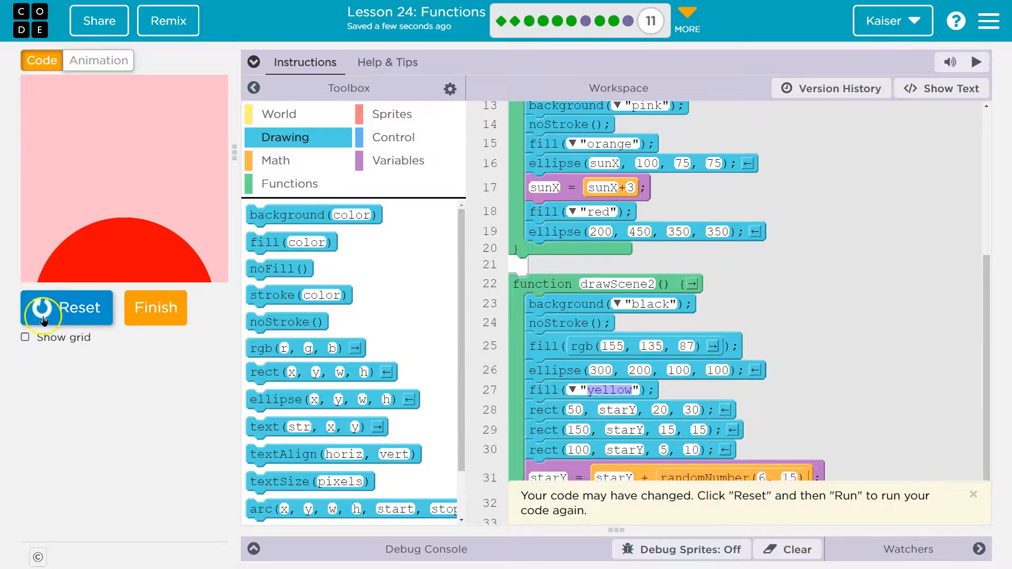
pyautogui.click(67, 307)
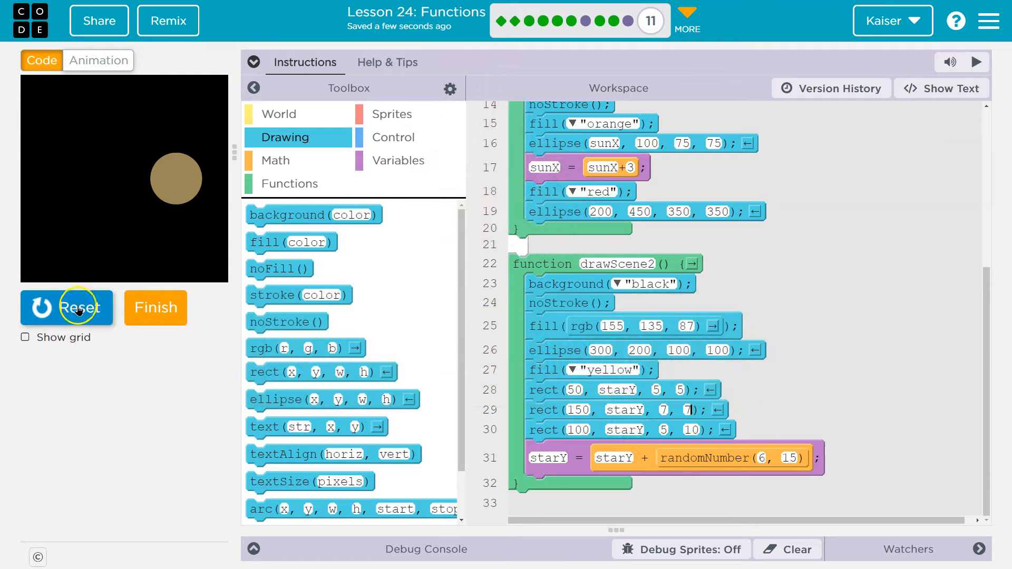
# Rerun the night scene and submit the program as finished
pyautogui.click(67, 307)
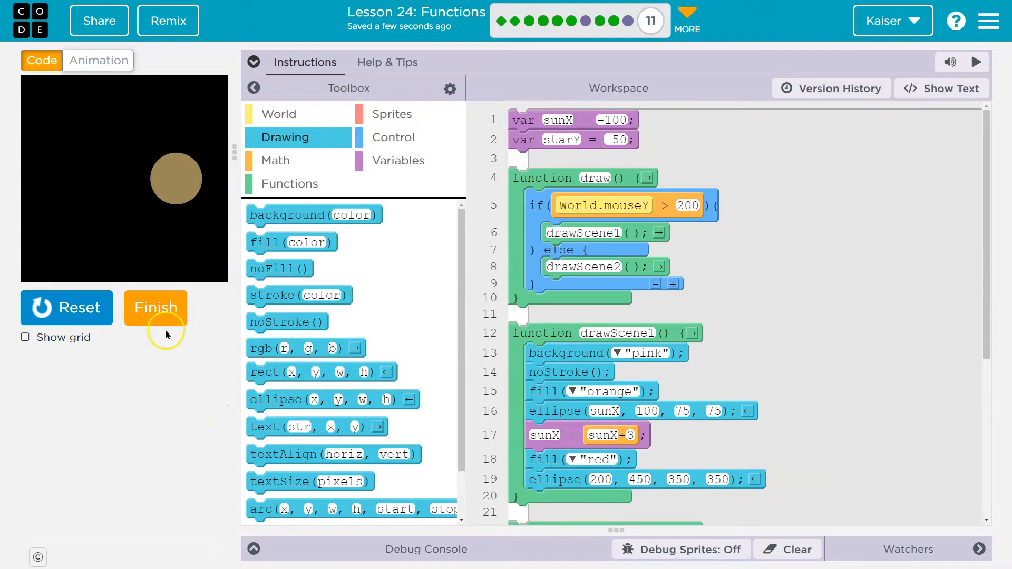
pyautogui.click(155, 308)
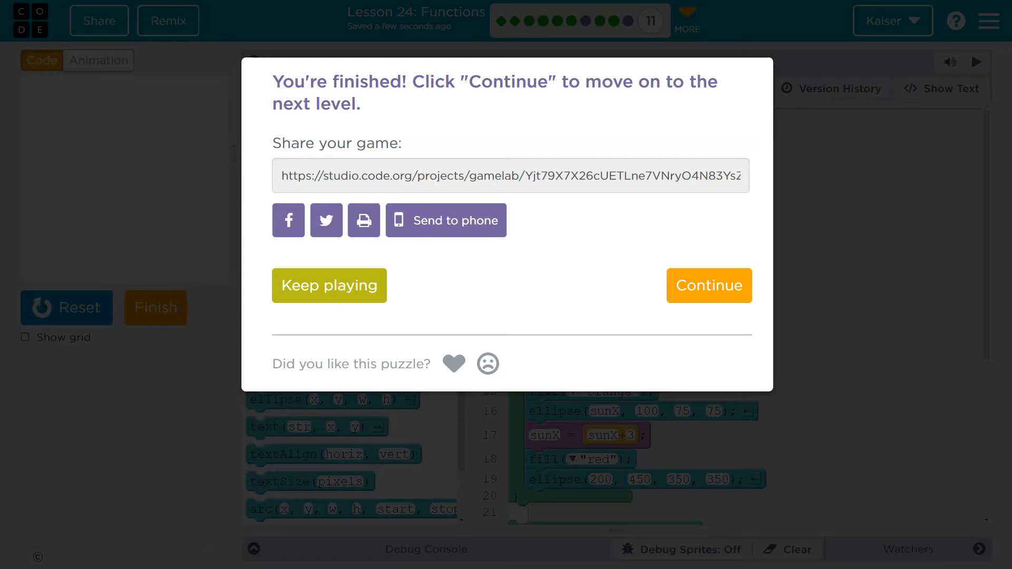